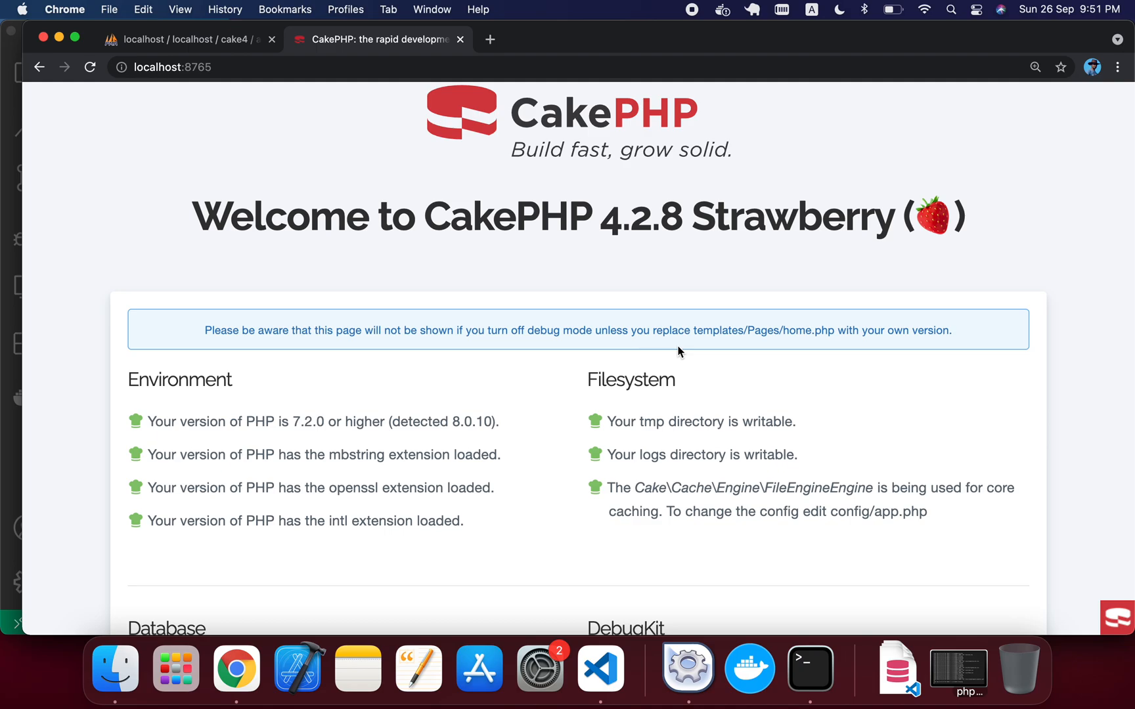
pyautogui.moveTo(230, 36)
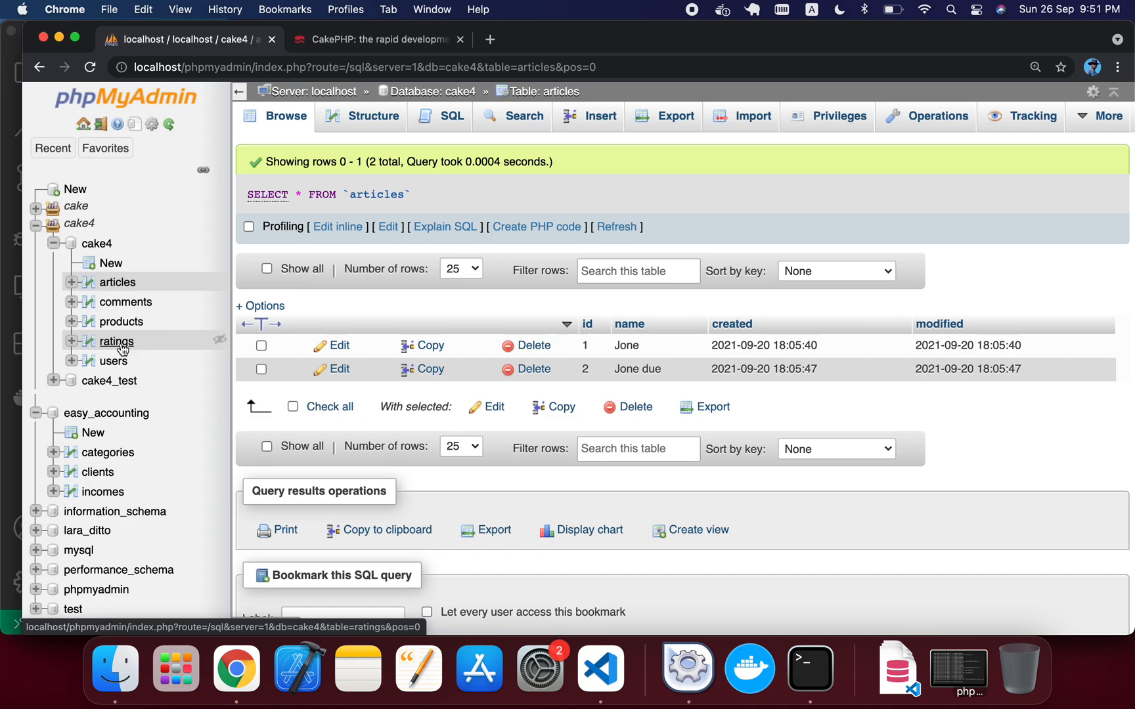
# Browse the cake4 ratings table's three rows of user_id, article_id and value.
pyautogui.click(117, 341)
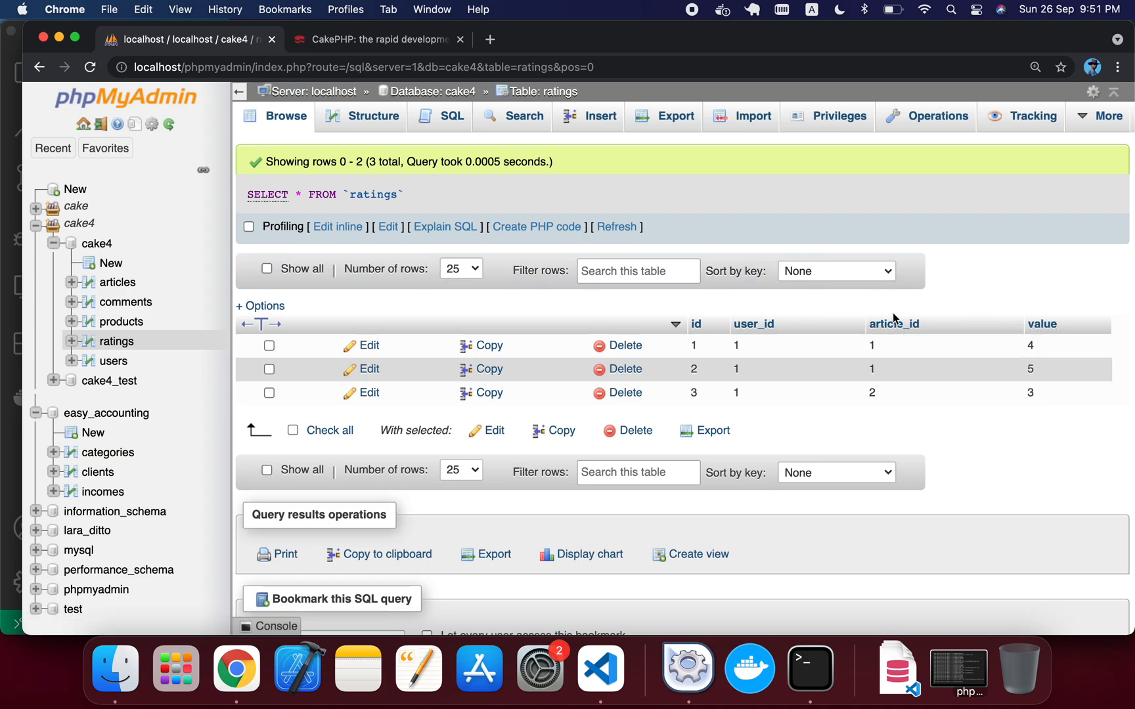
pyautogui.moveTo(922, 411)
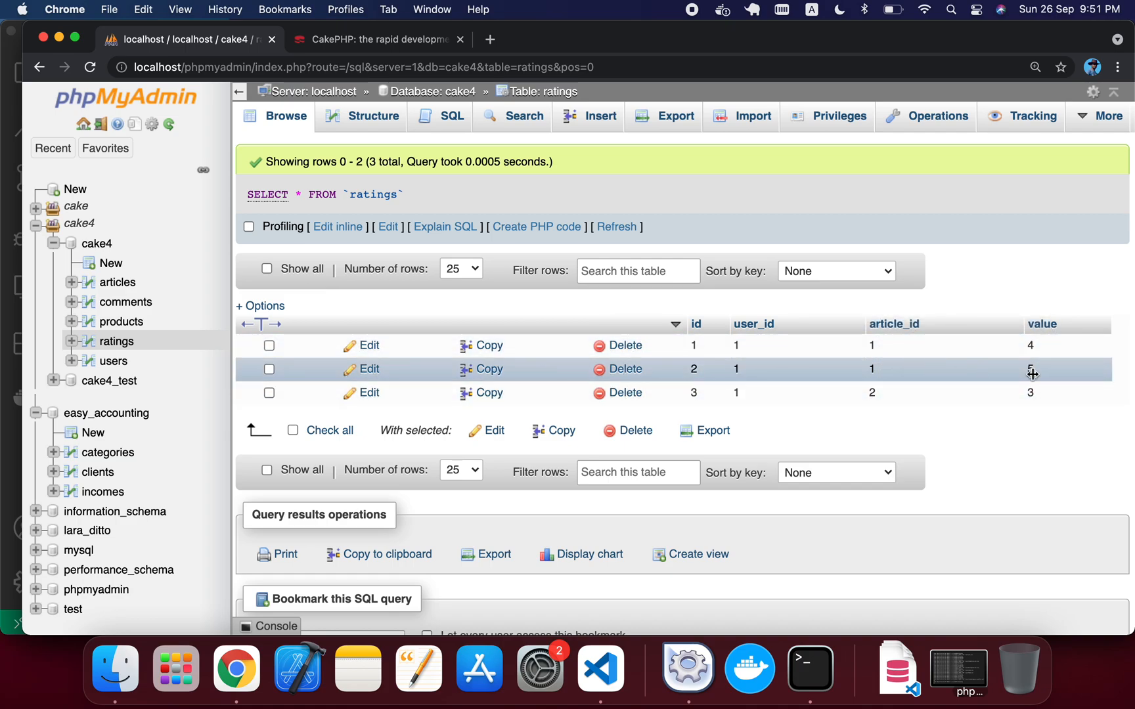
pyautogui.moveTo(1046, 353)
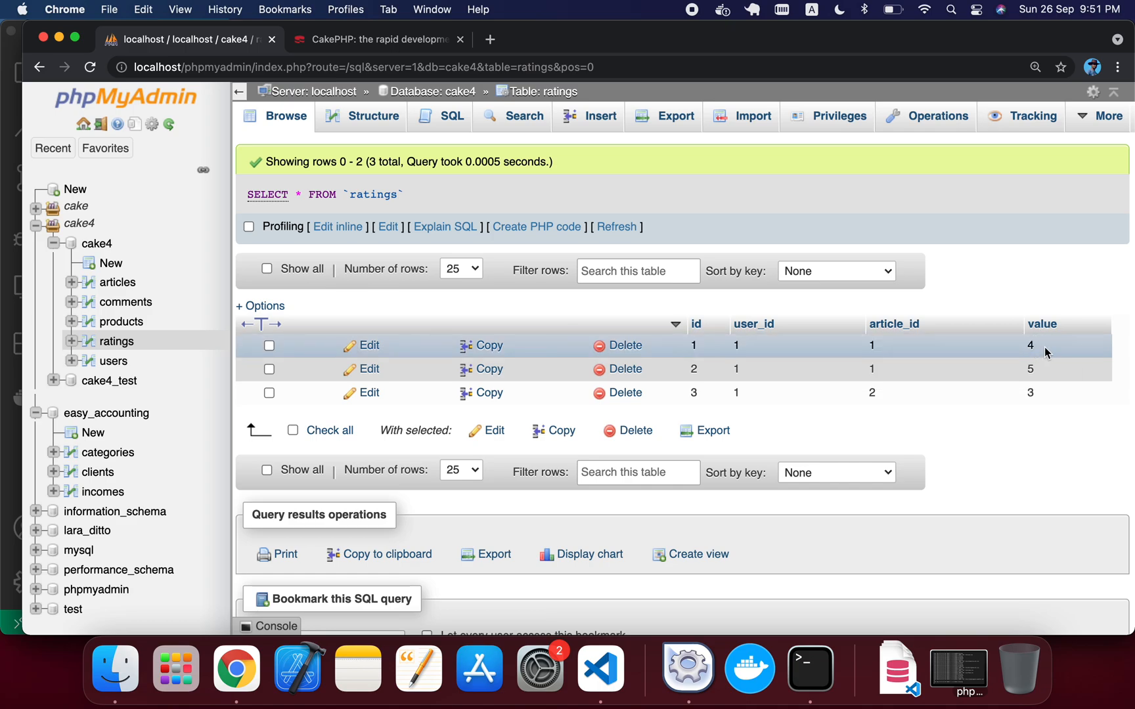
pyautogui.moveTo(895, 324)
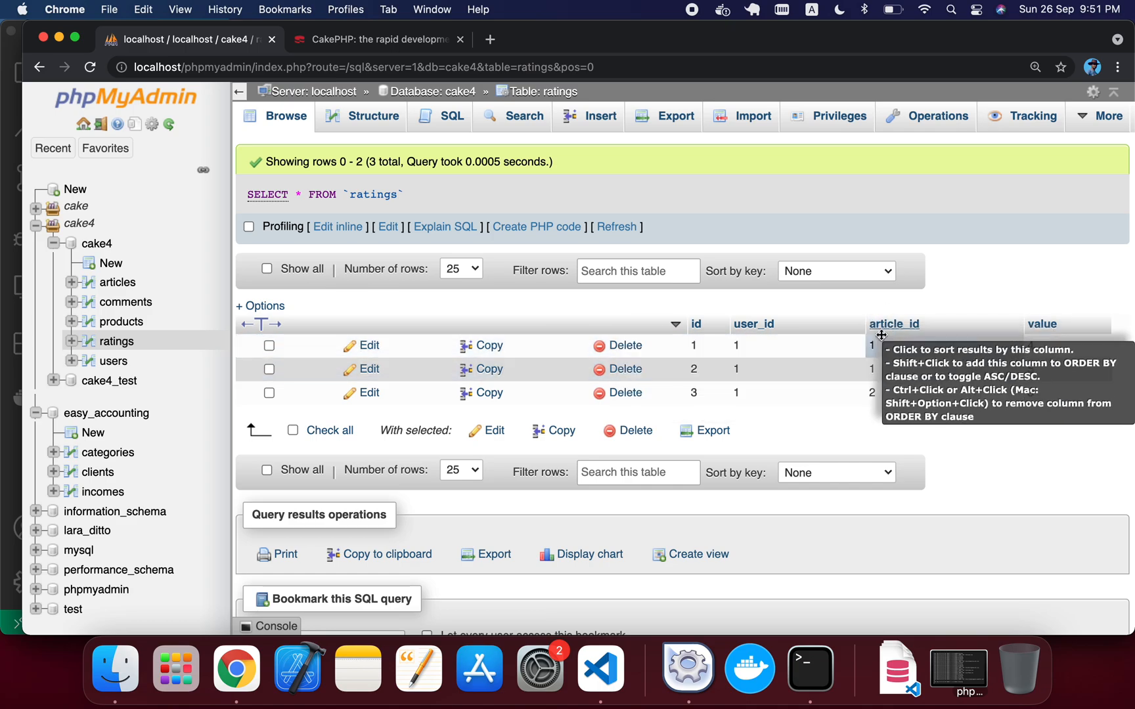
pyautogui.moveTo(982, 416)
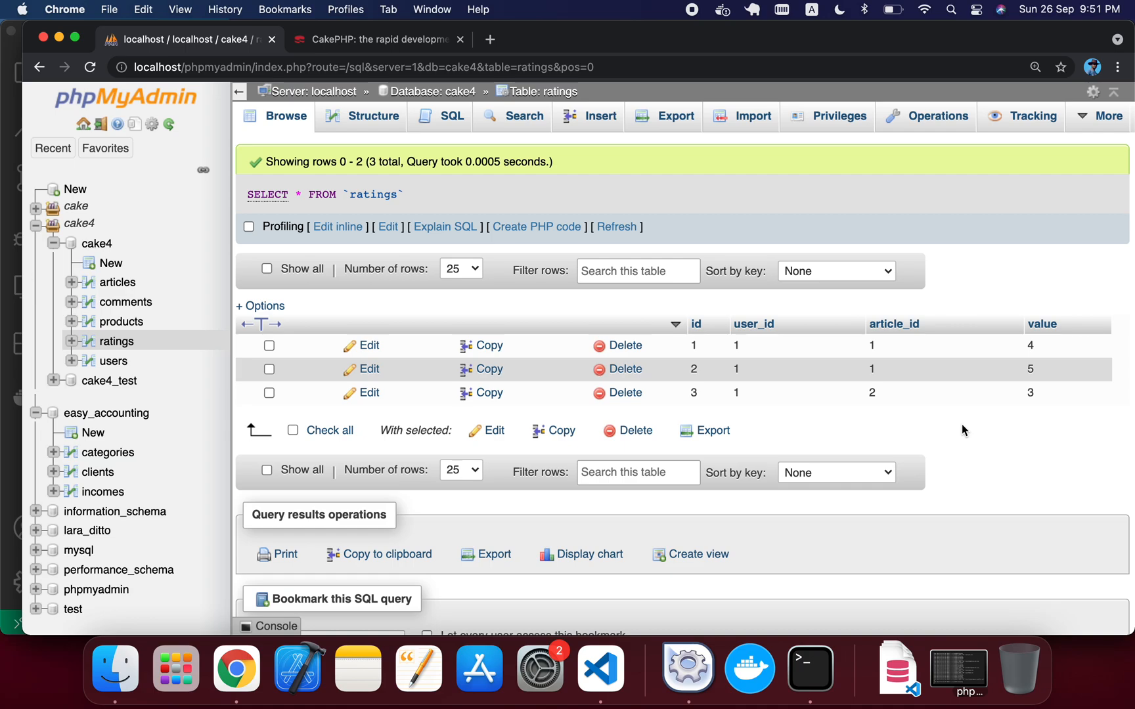
pyautogui.moveTo(141, 274)
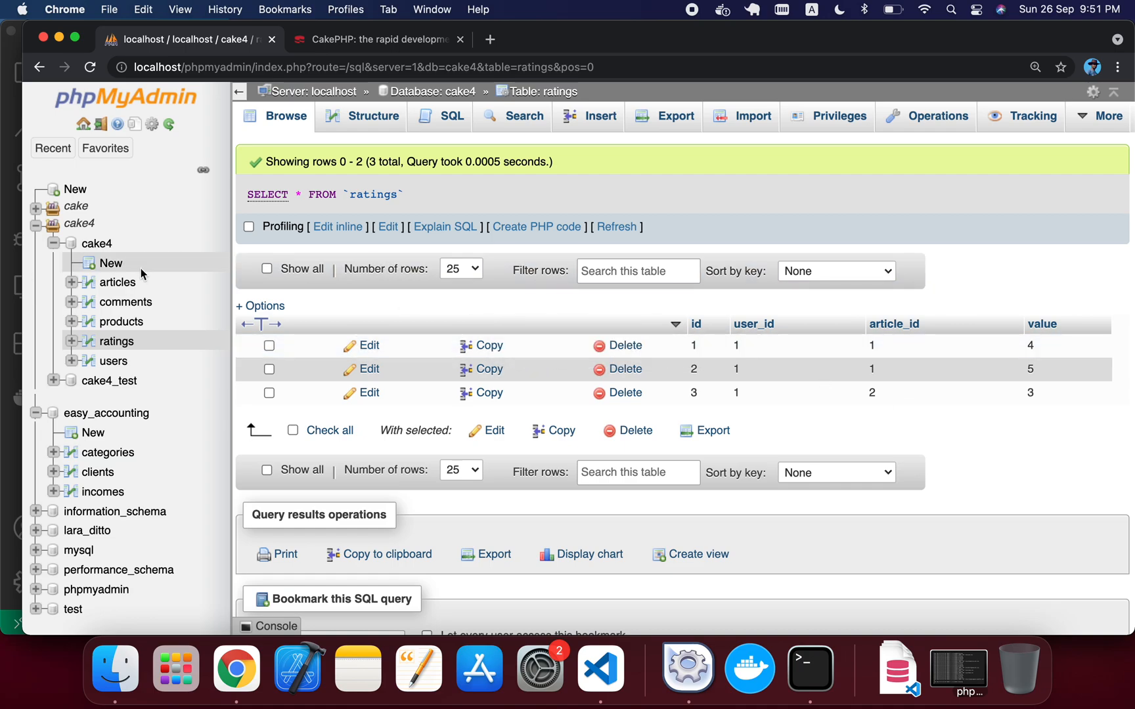
pyautogui.moveTo(118, 282)
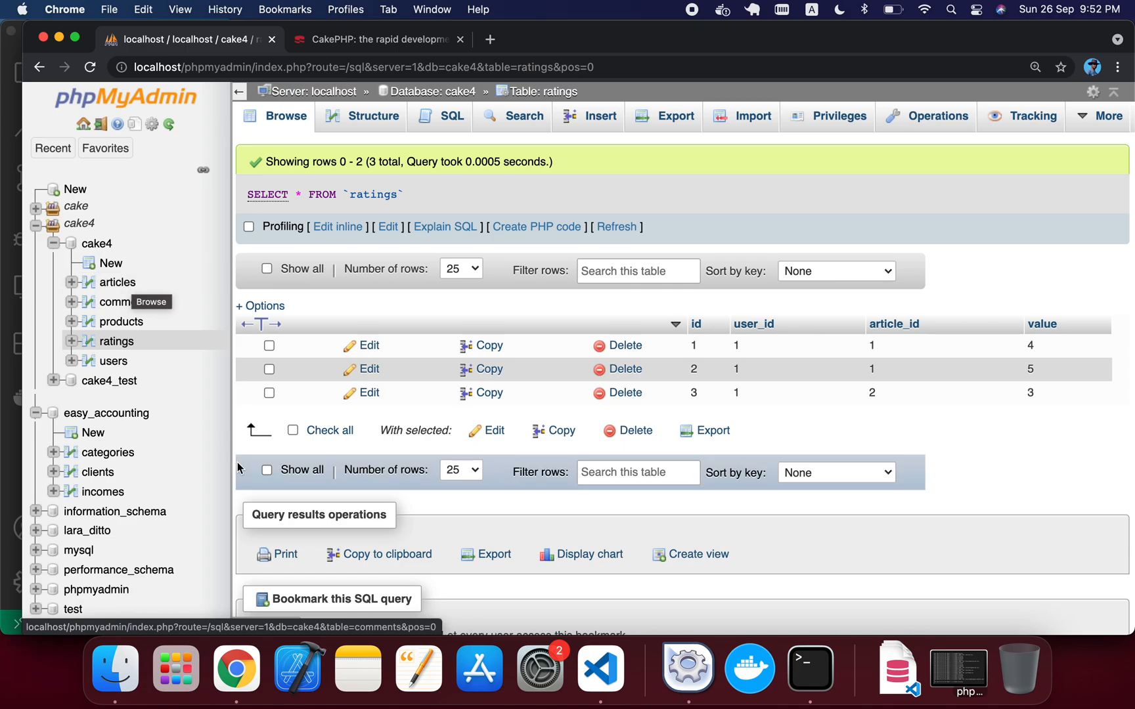
# Comment out the old Comments contain query in the ArticlesController index.
pyautogui.click(599, 668)
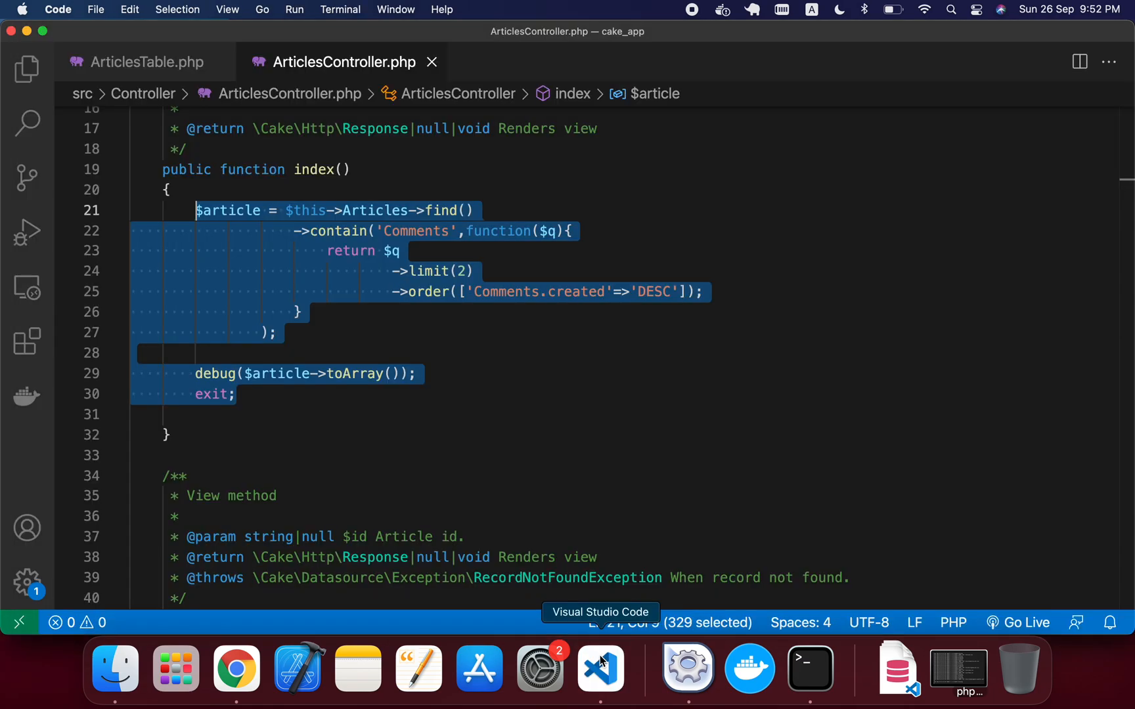
pyautogui.moveTo(481, 421)
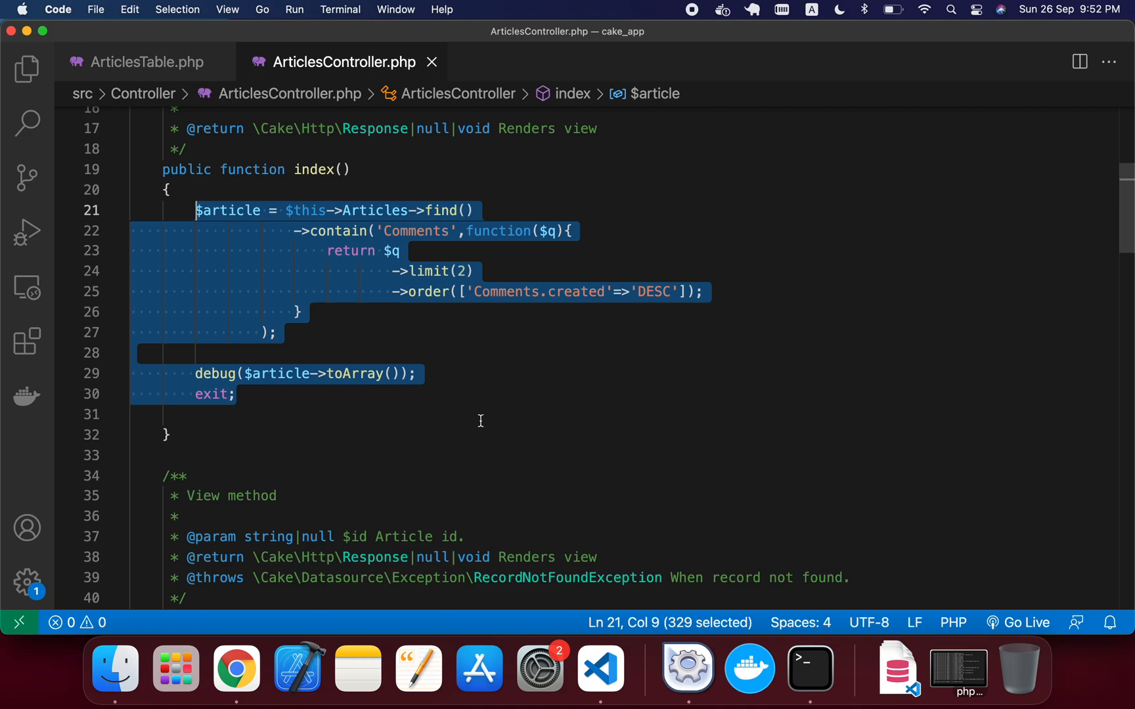
pyautogui.moveTo(368, 354)
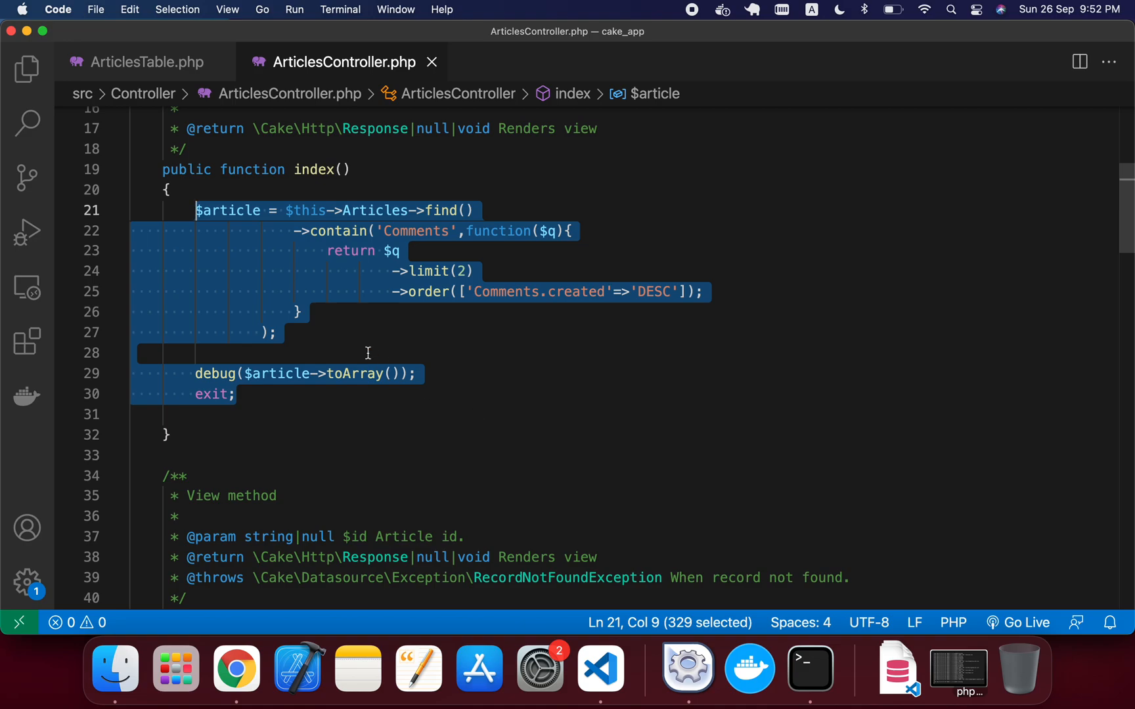
pyautogui.click(335, 332)
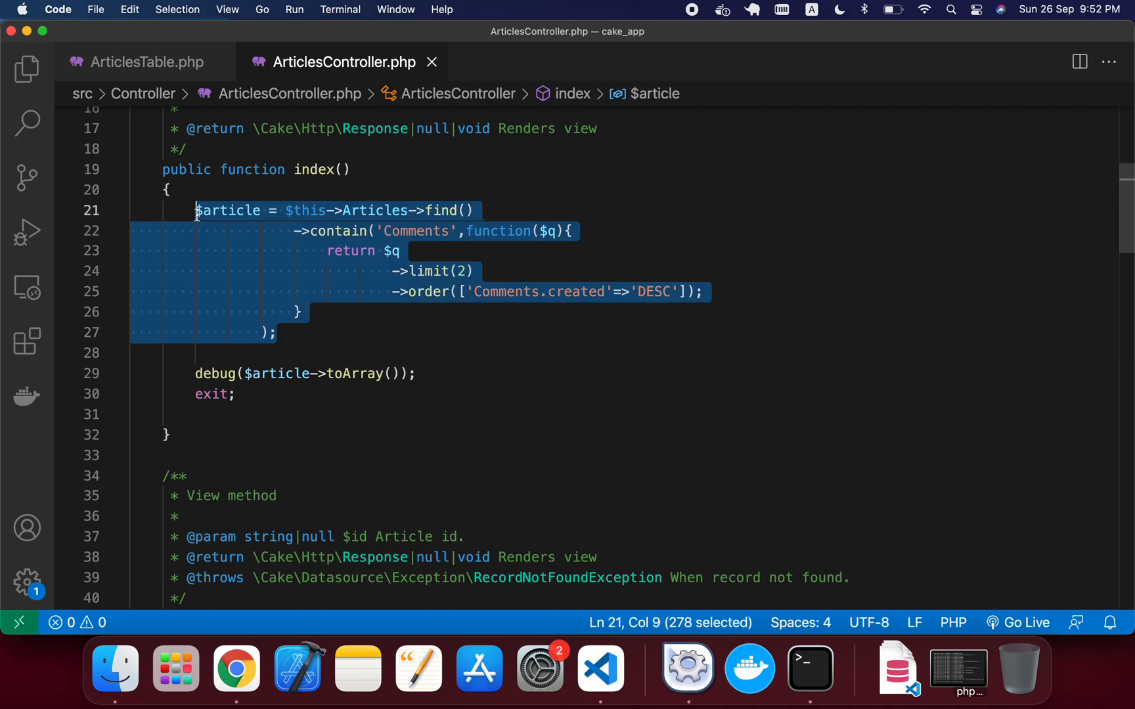
pyautogui.press('cmd+/')
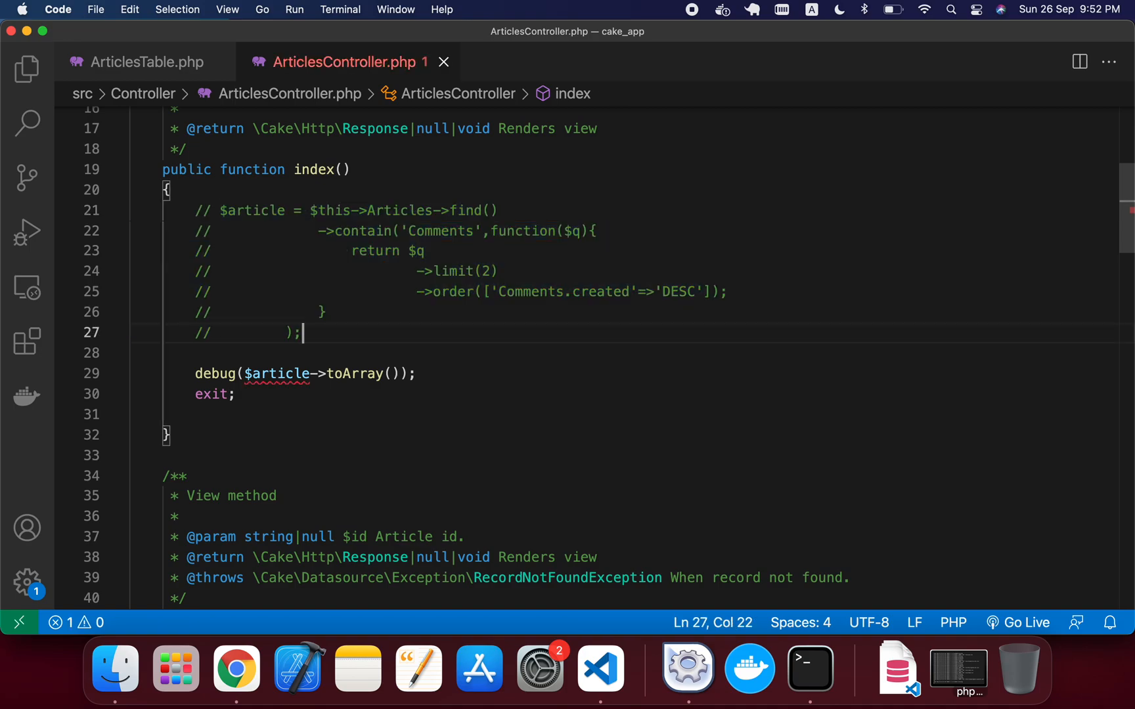
# Write $article = $this->Articles->find()->leftJoin('Ratings') as the new query.
pyautogui.write('$')
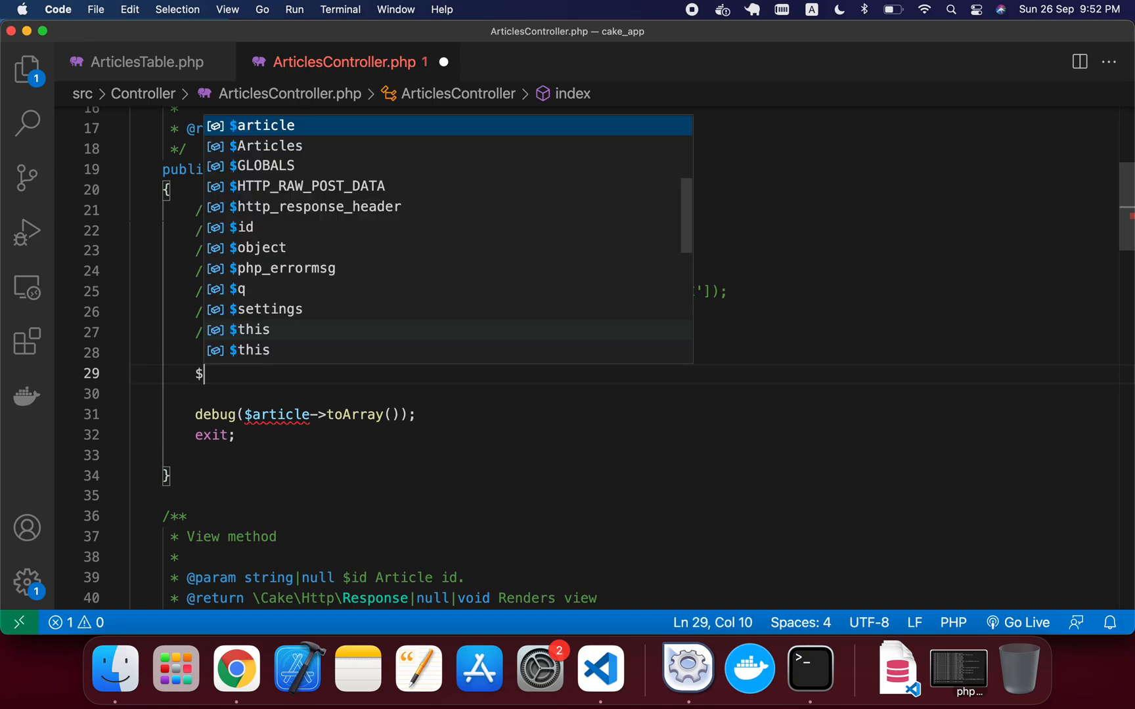
pyautogui.write('article')
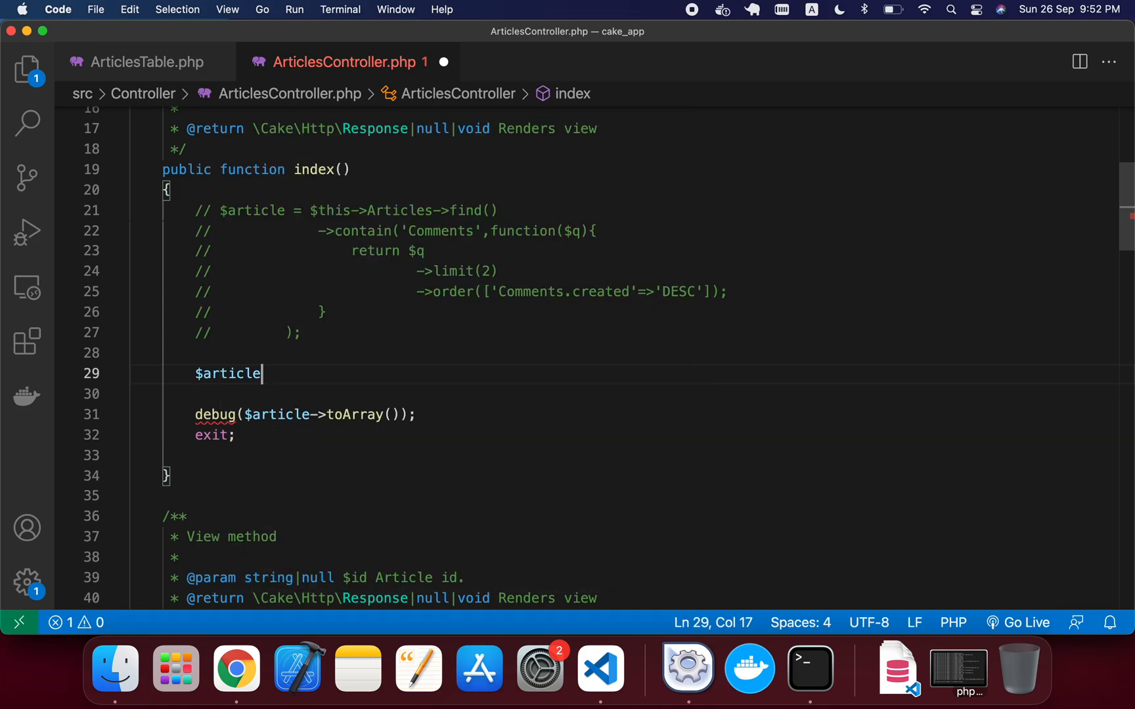
pyautogui.write('=')
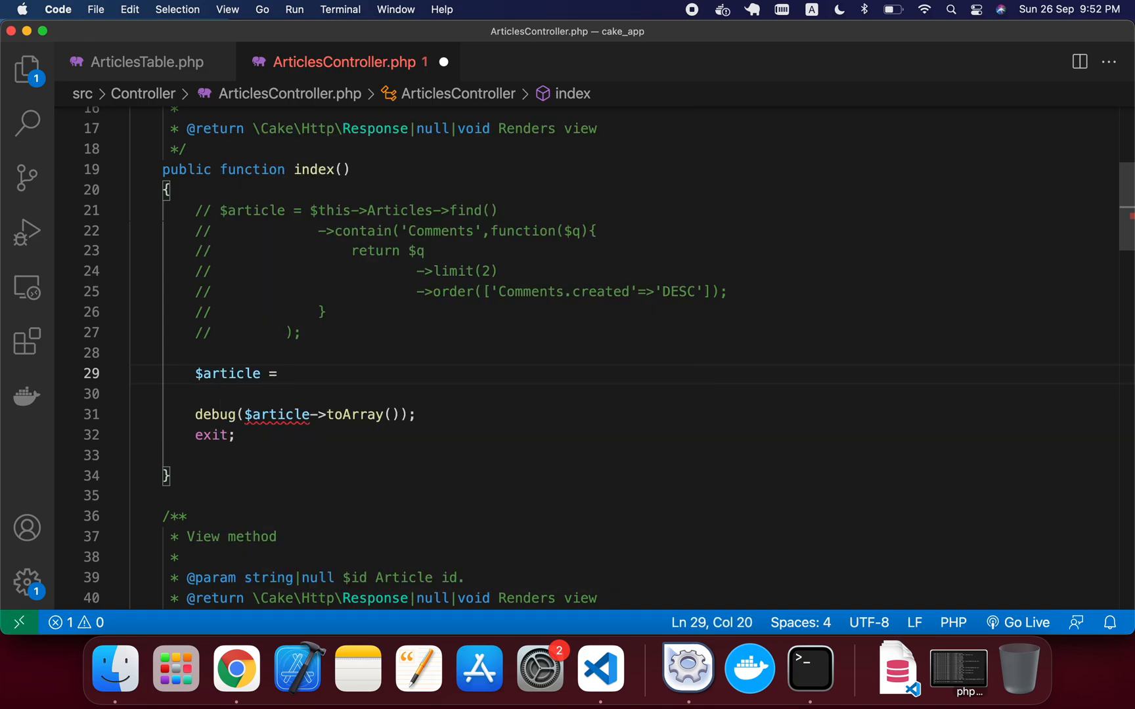
pyautogui.write('$this->Articles')
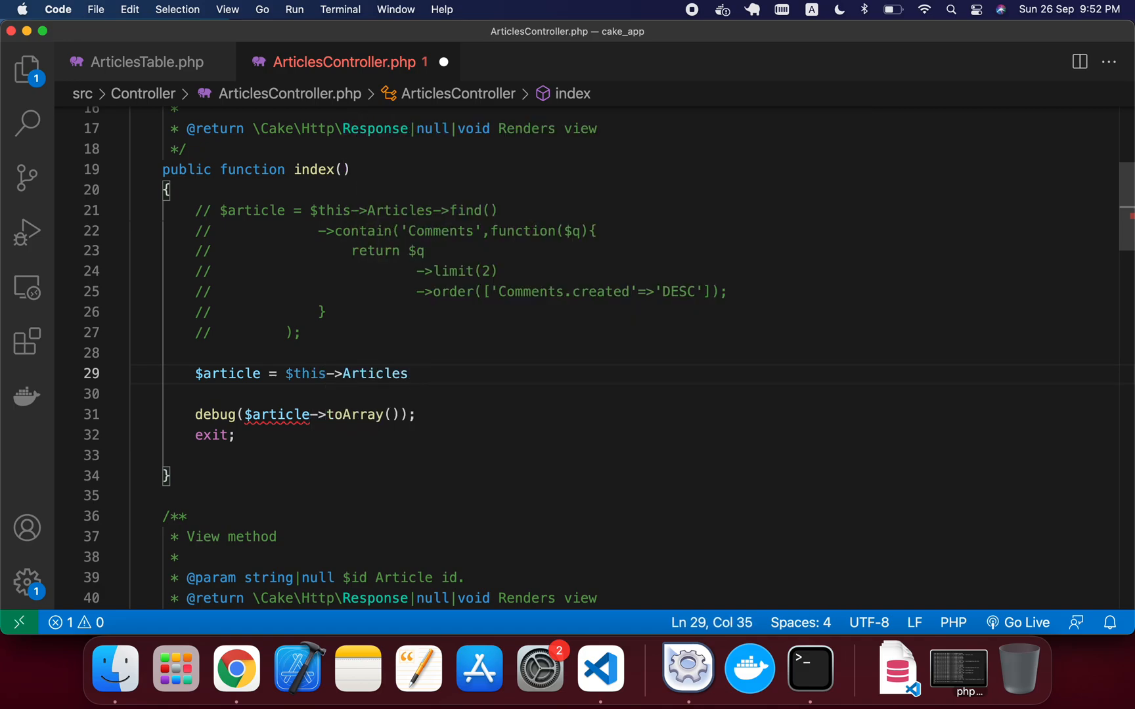
pyautogui.write("->find()->leftJoin('")
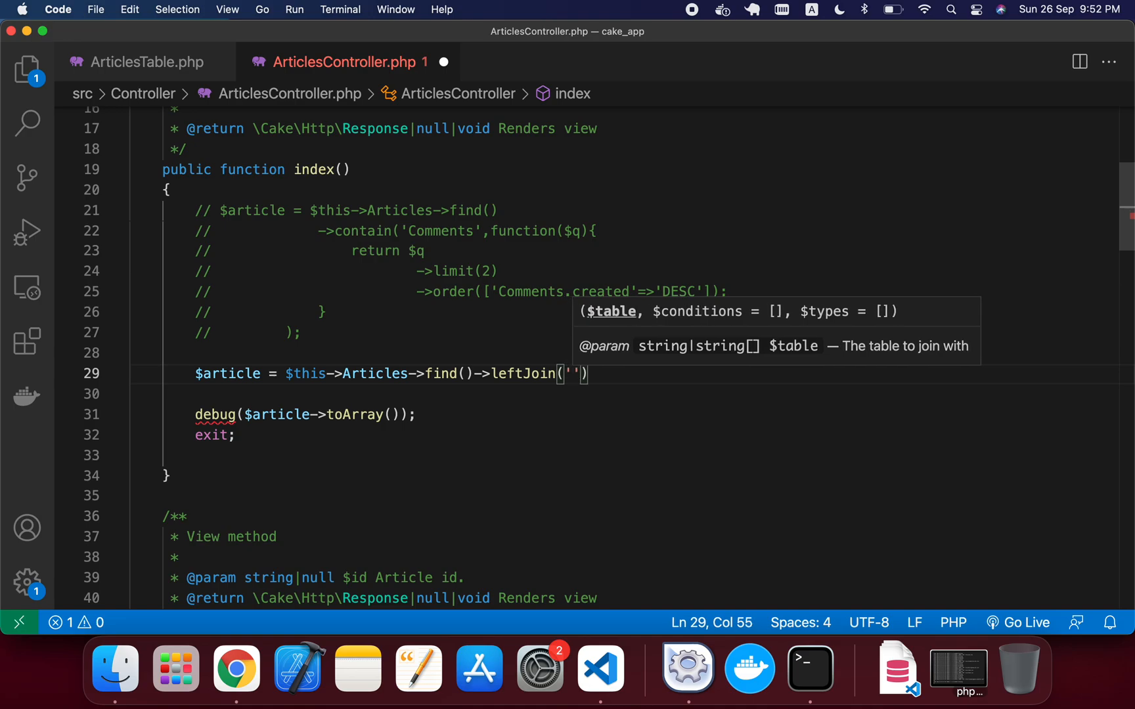
pyautogui.write('Ratings')
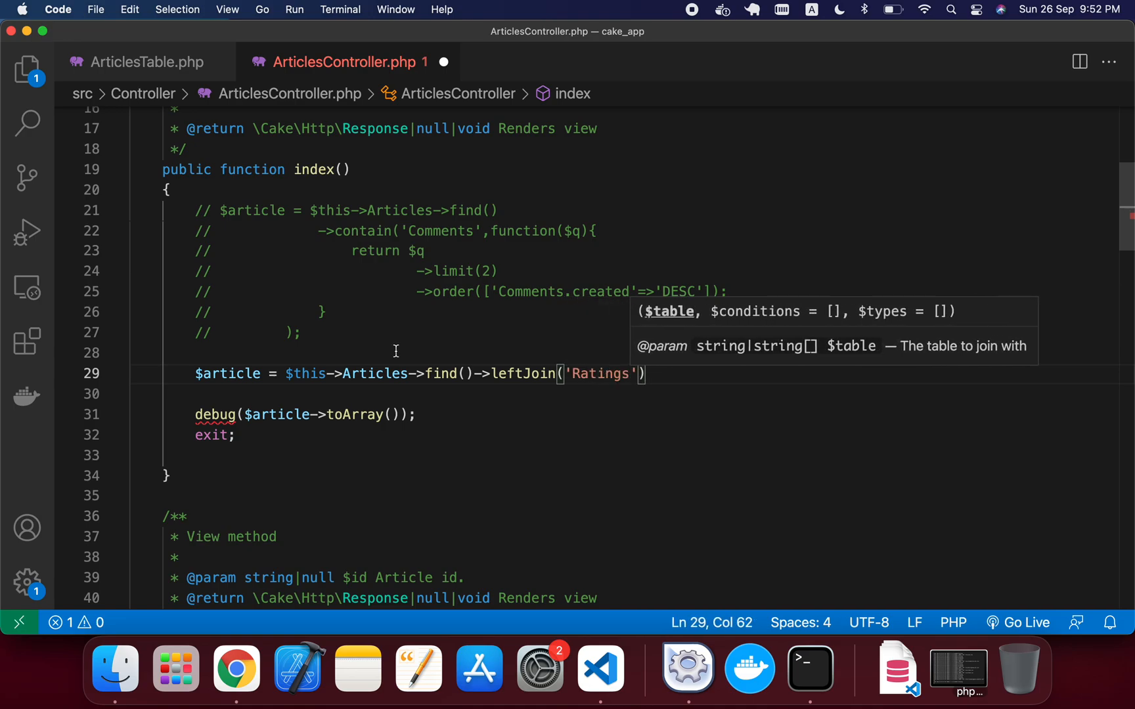
pyautogui.moveTo(622, 365)
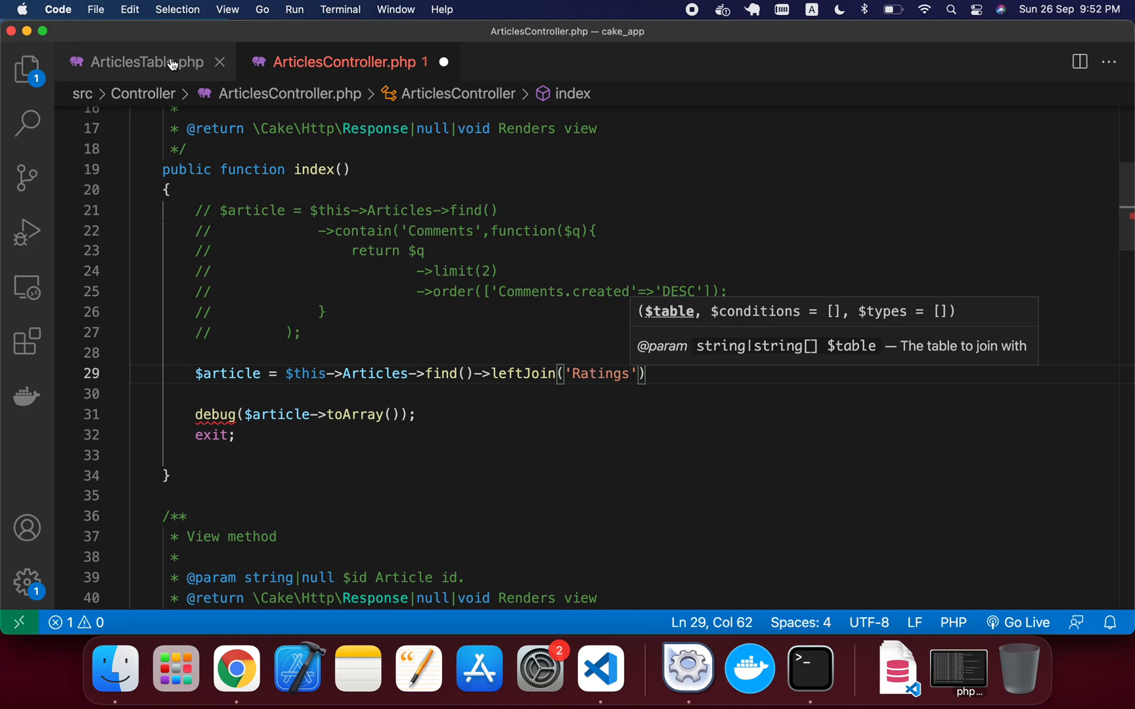
# Inspect the hasMany 'Ratings' association in ArticlesTable.php's initialize method.
pyautogui.click(134, 62)
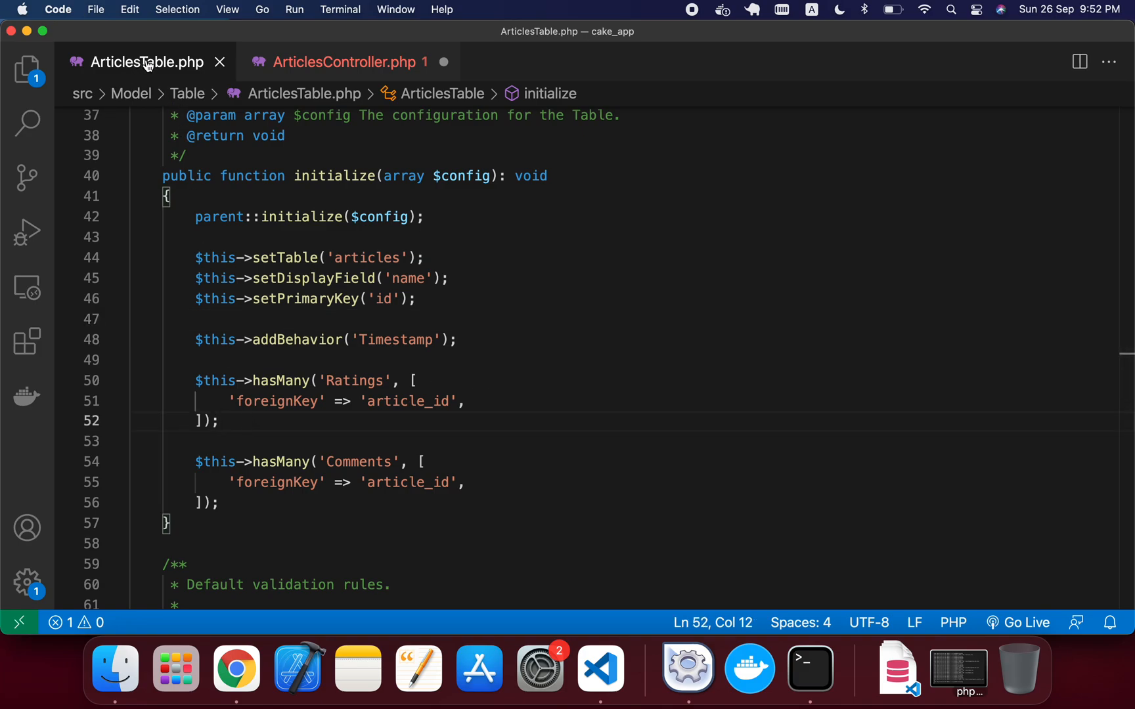
pyautogui.moveTo(152, 66)
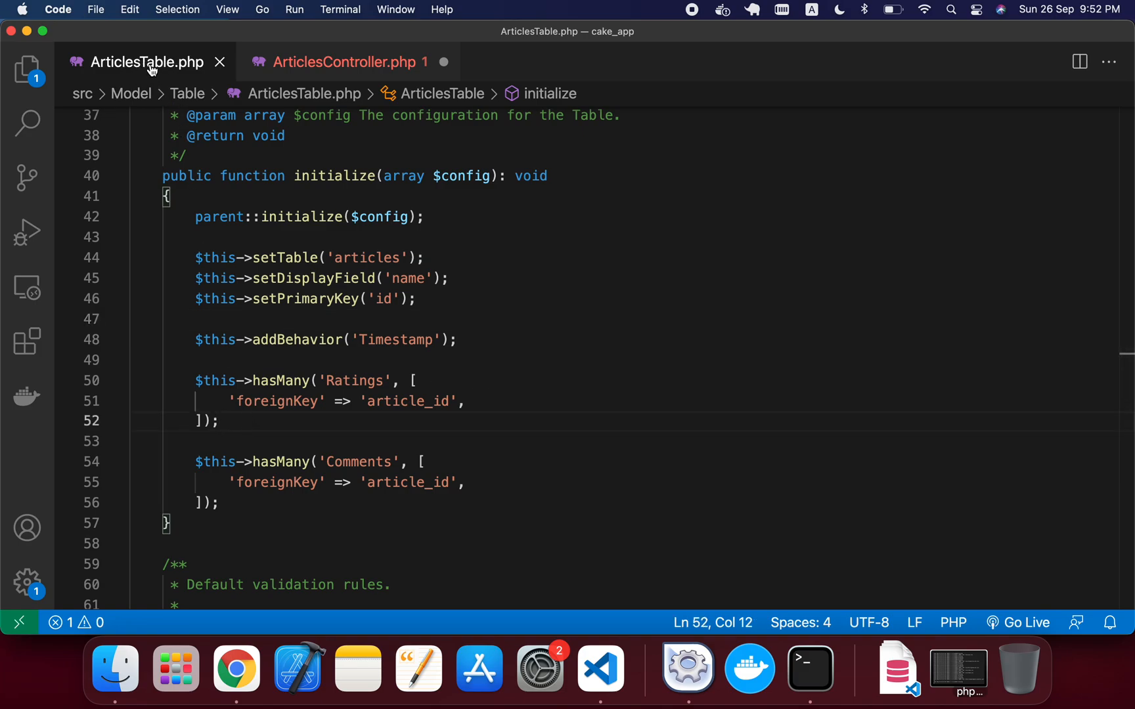
pyautogui.moveTo(147, 63)
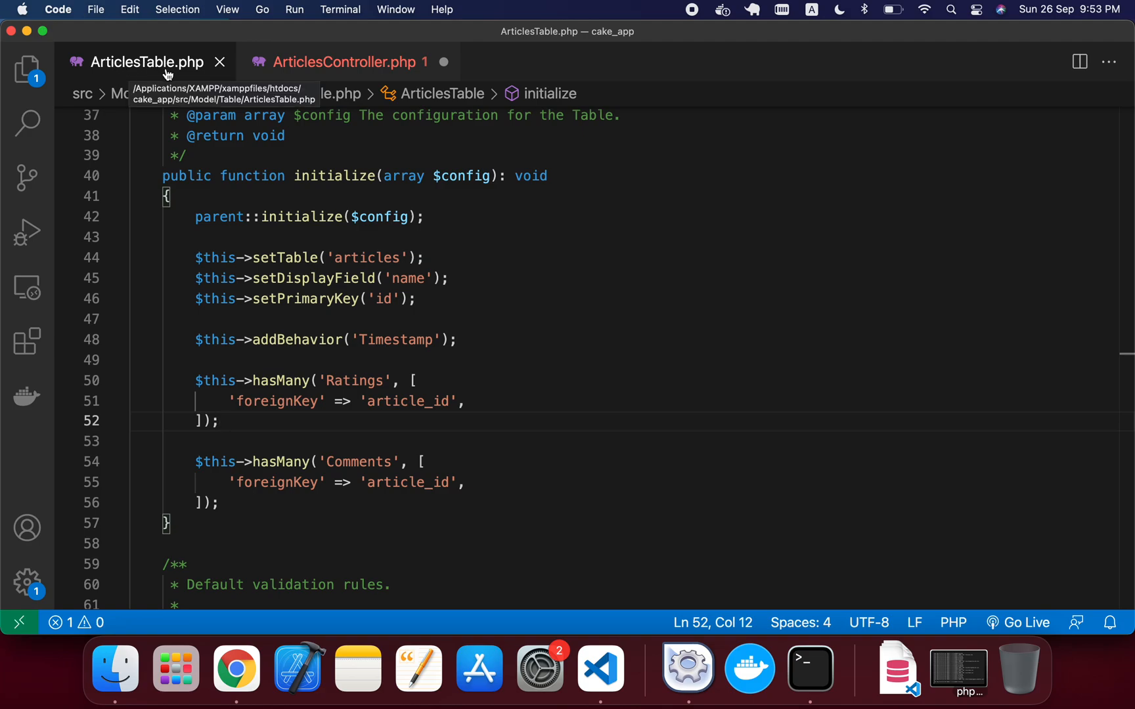
pyautogui.moveTo(284, 434)
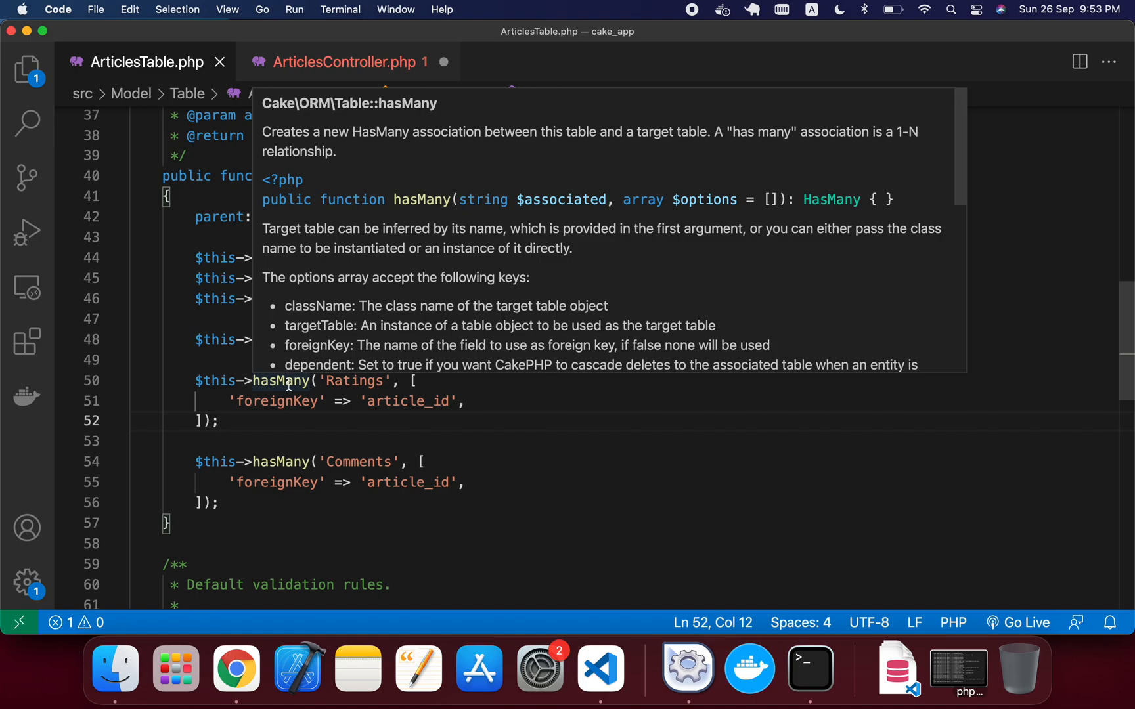
pyautogui.doubleClick(279, 381)
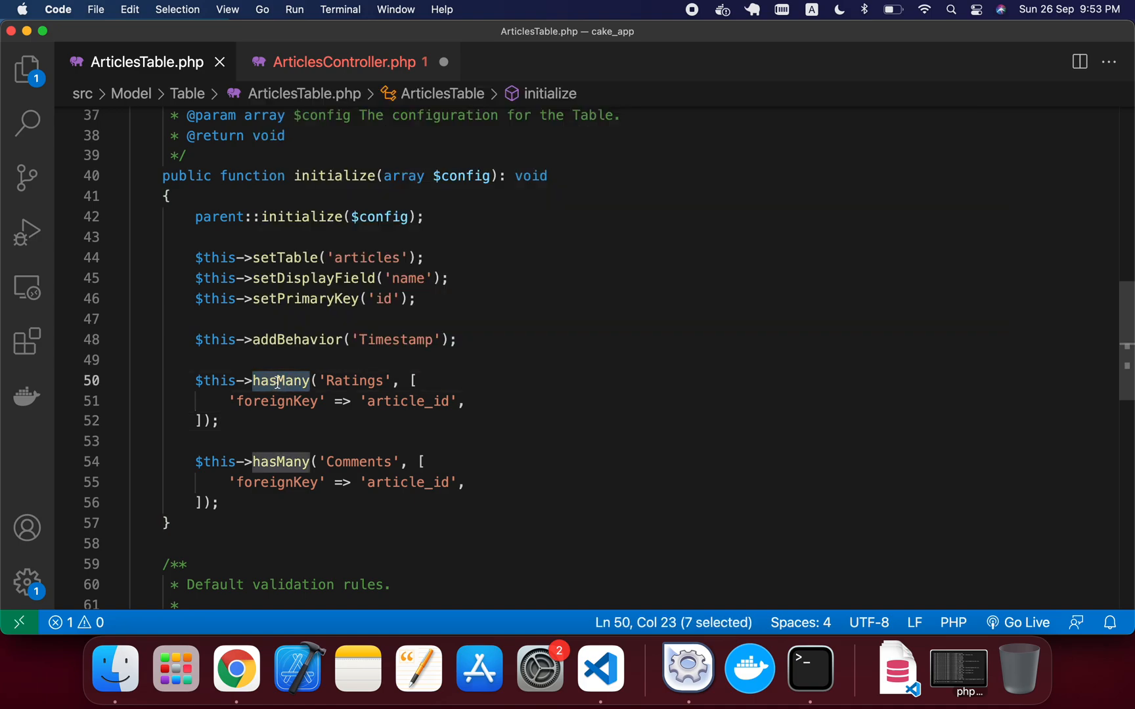
pyautogui.doubleClick(354, 381)
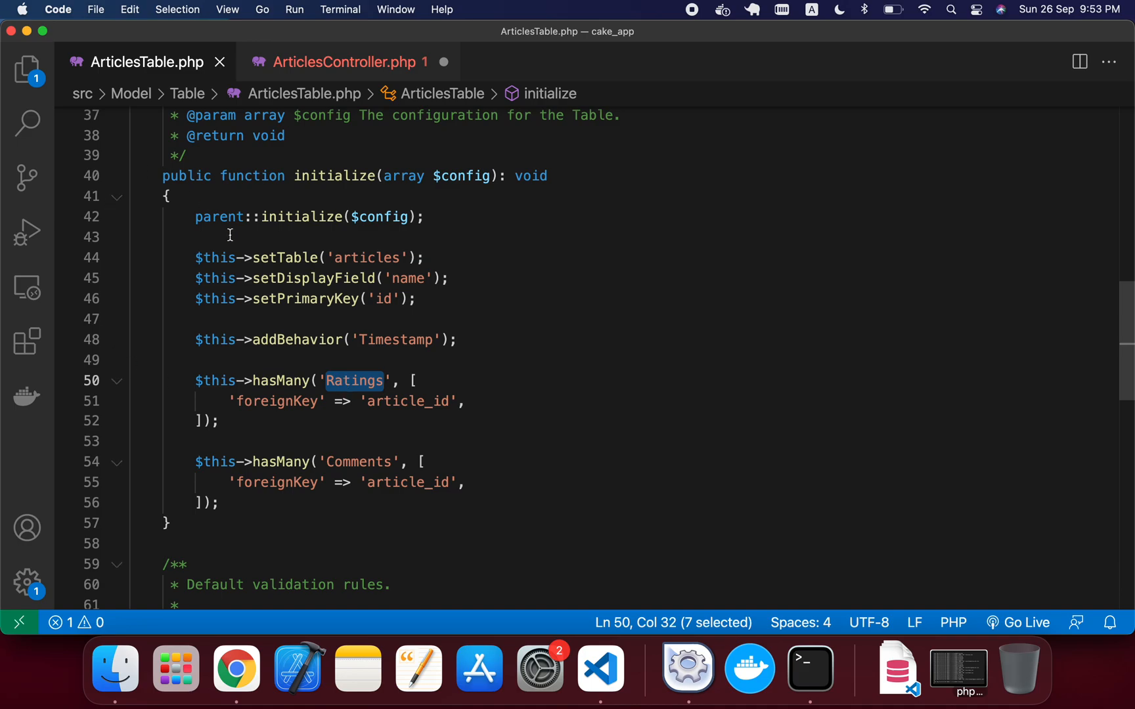
pyautogui.moveTo(326, 70)
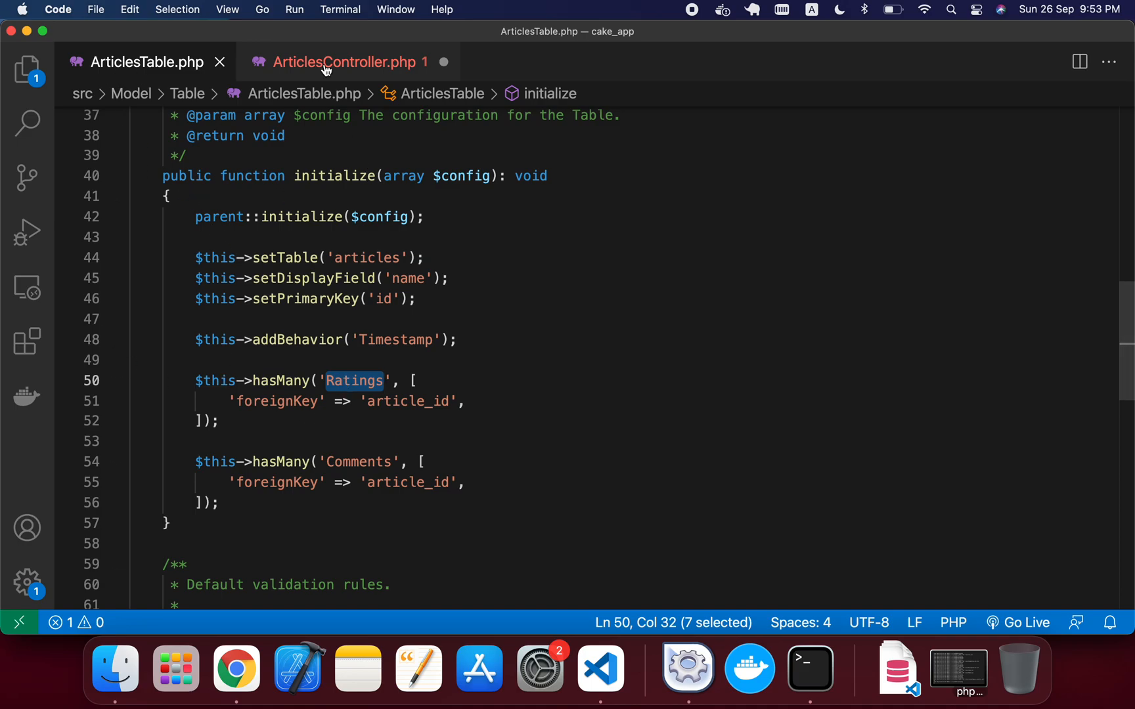
# Add a select mapping 'title' to 'Articles.name' to the Ratings left-join query.
pyautogui.click(347, 62)
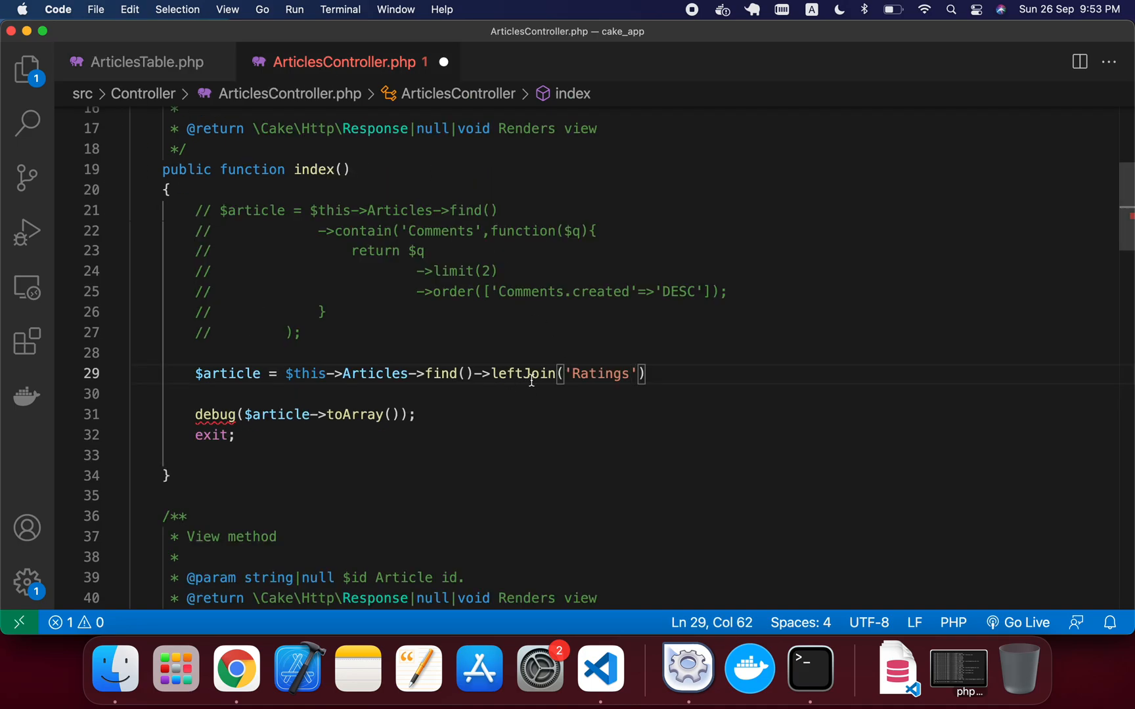
pyautogui.doubleClick(599, 373)
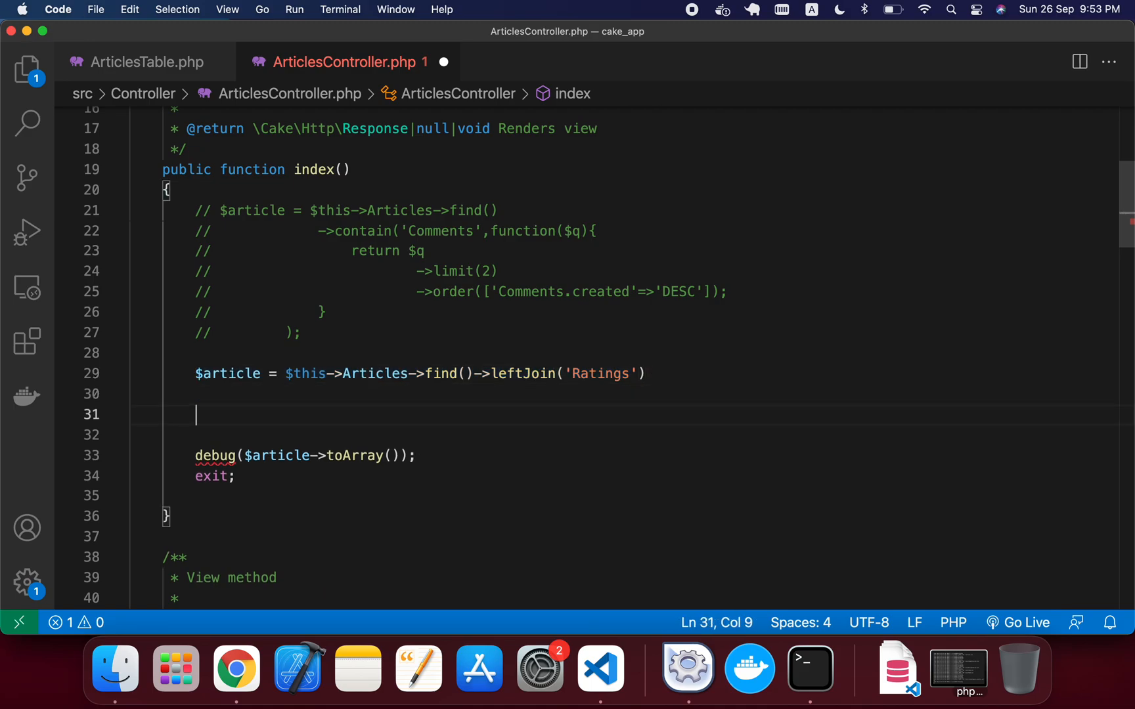
pyautogui.write('$article->')
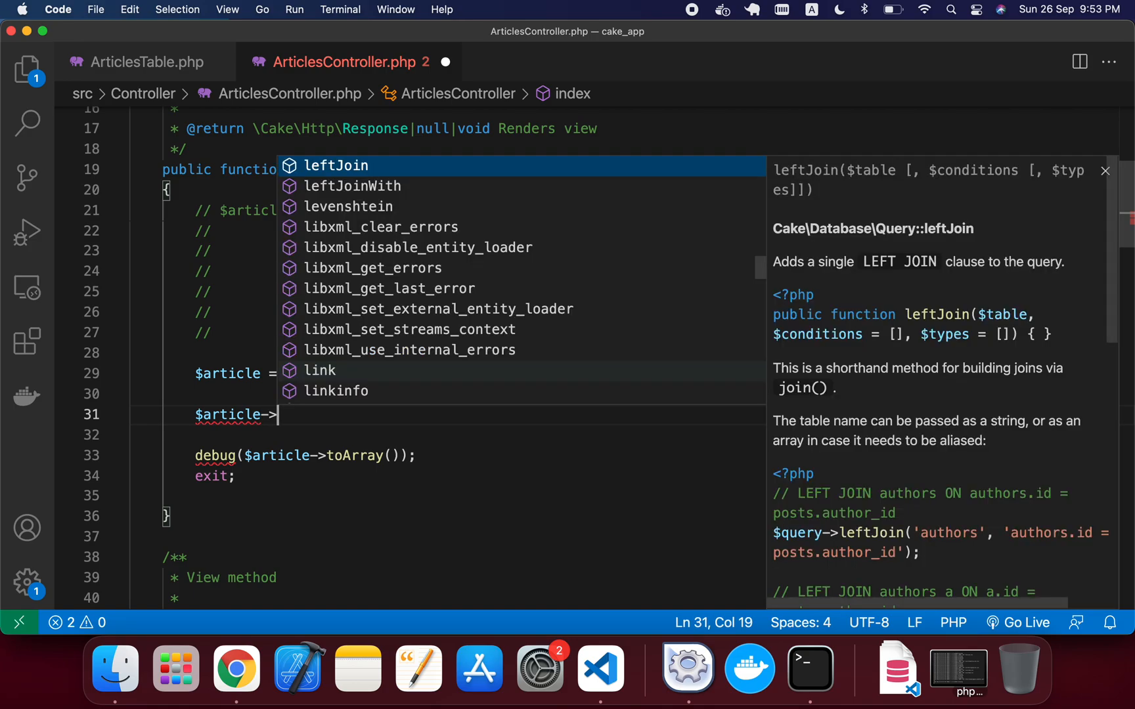
pyautogui.write('select')
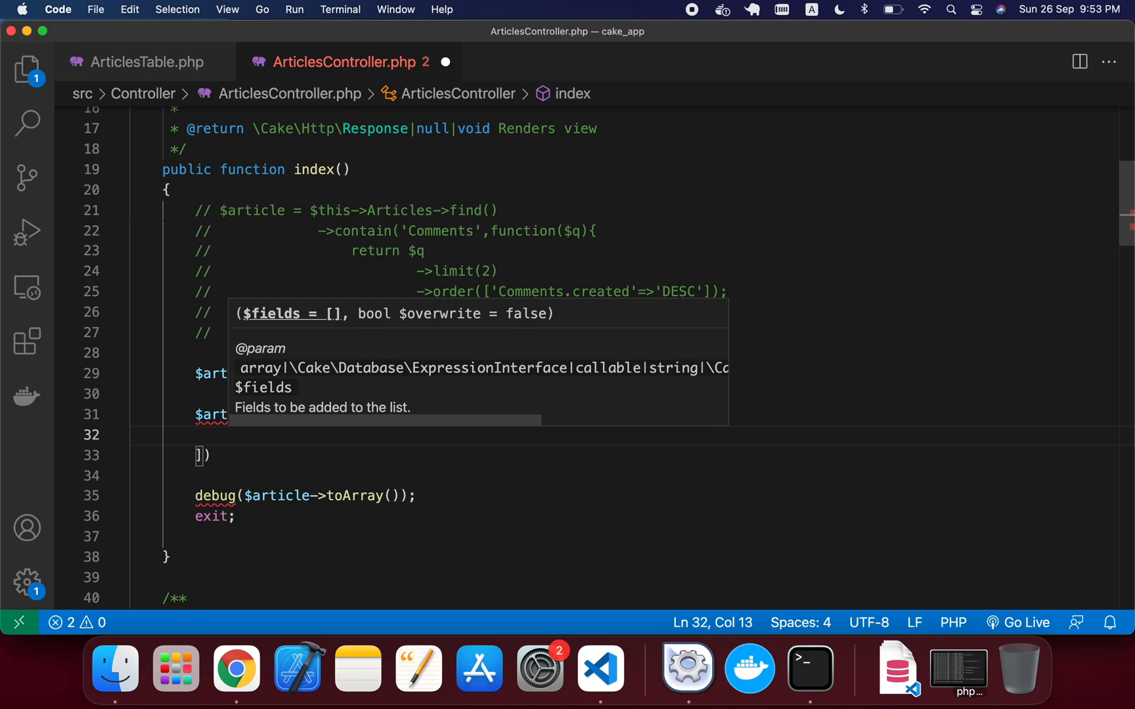
pyautogui.write("'t'")
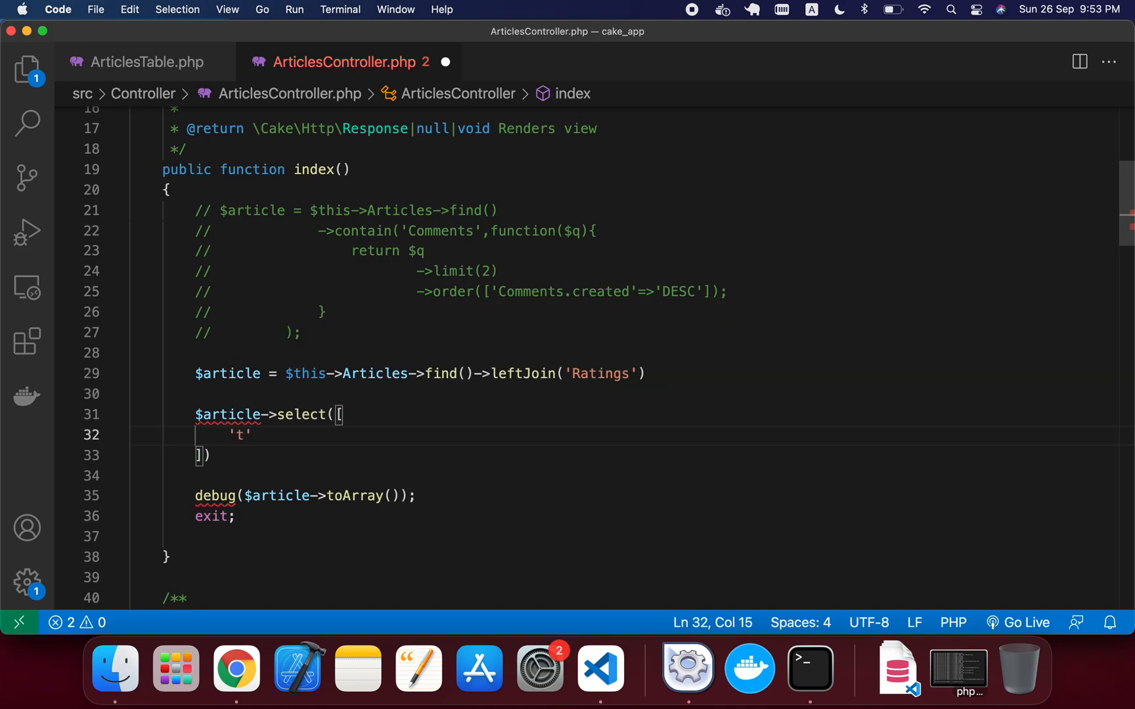
pyautogui.write('itle')
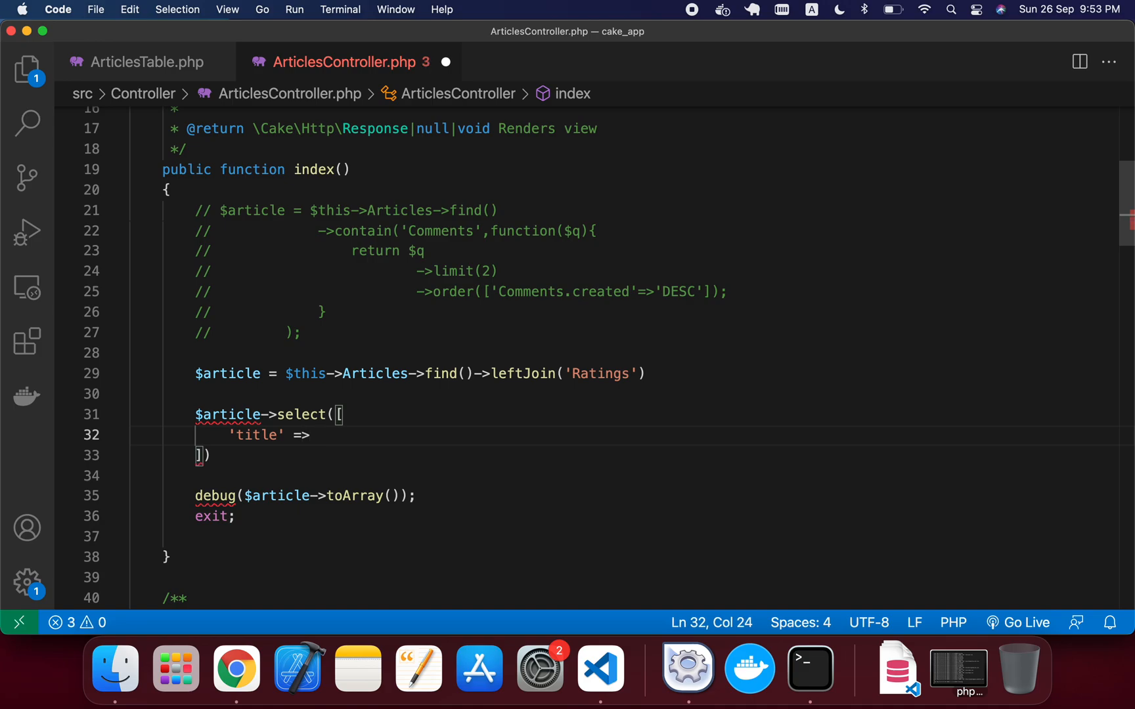
pyautogui.write("'Art'")
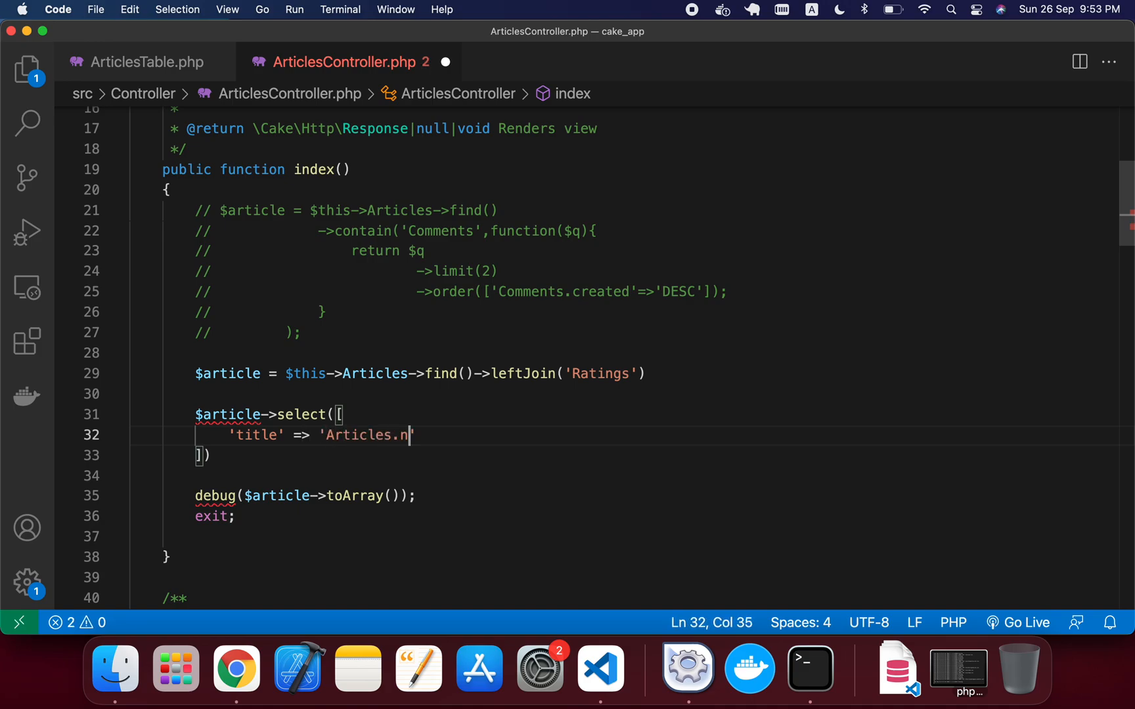
pyautogui.write("ame',")
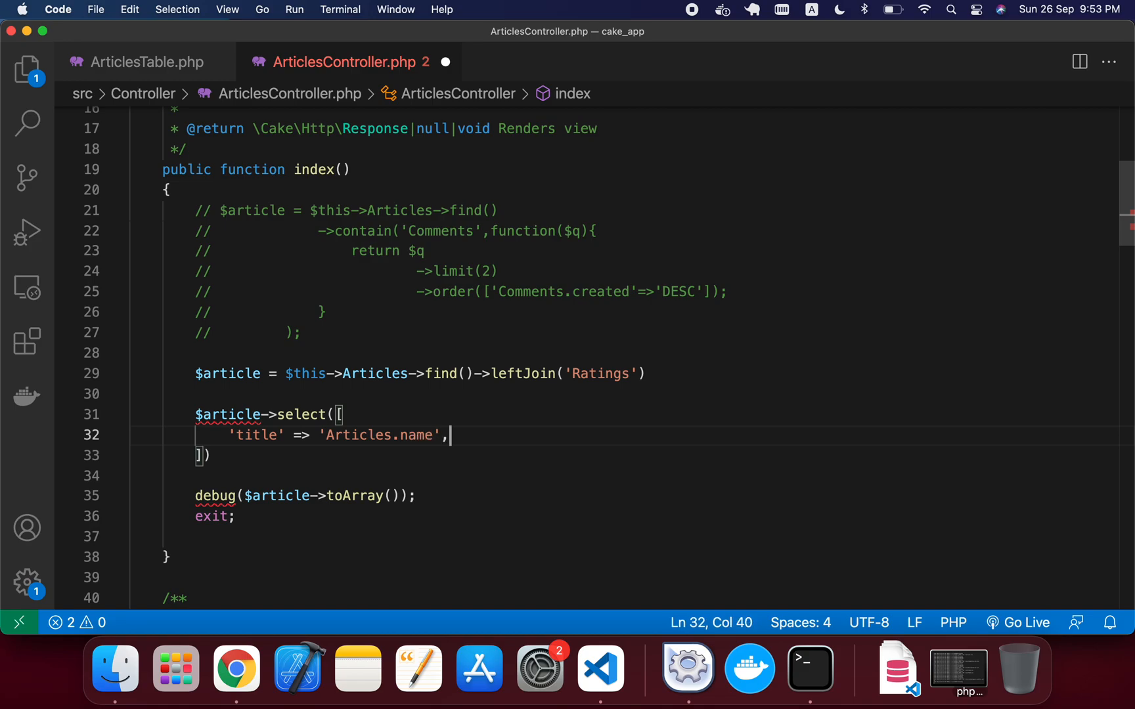
pyautogui.moveTo(662, 383)
pyautogui.write(';')
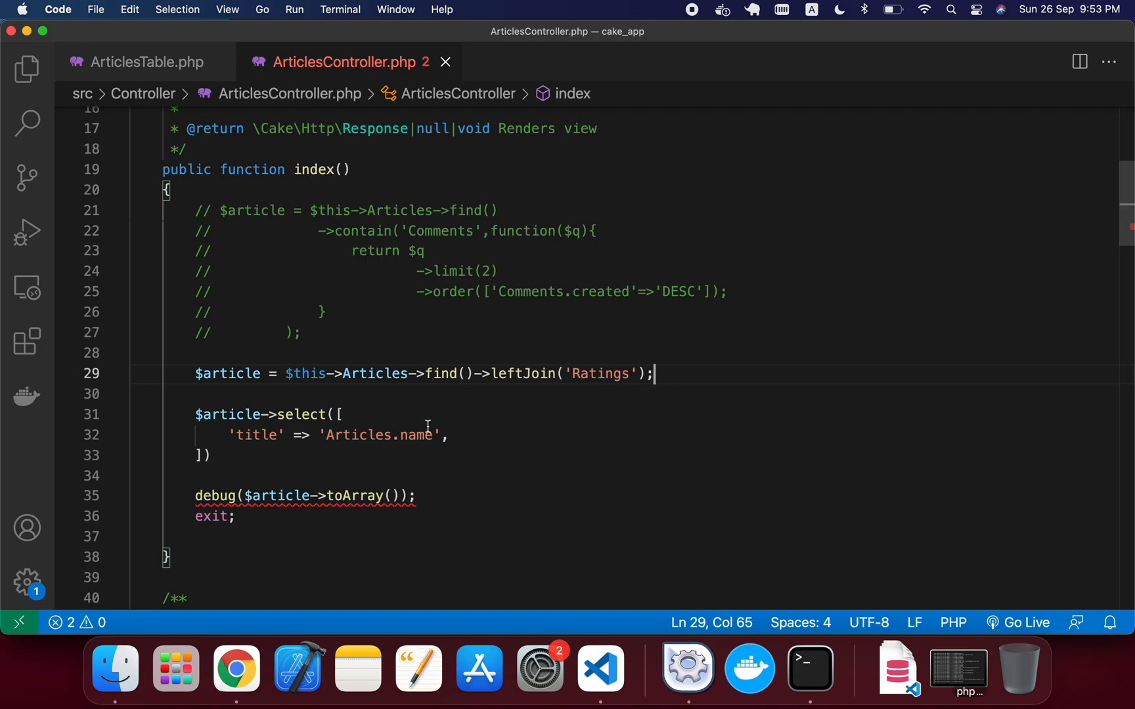
pyautogui.click(421, 435)
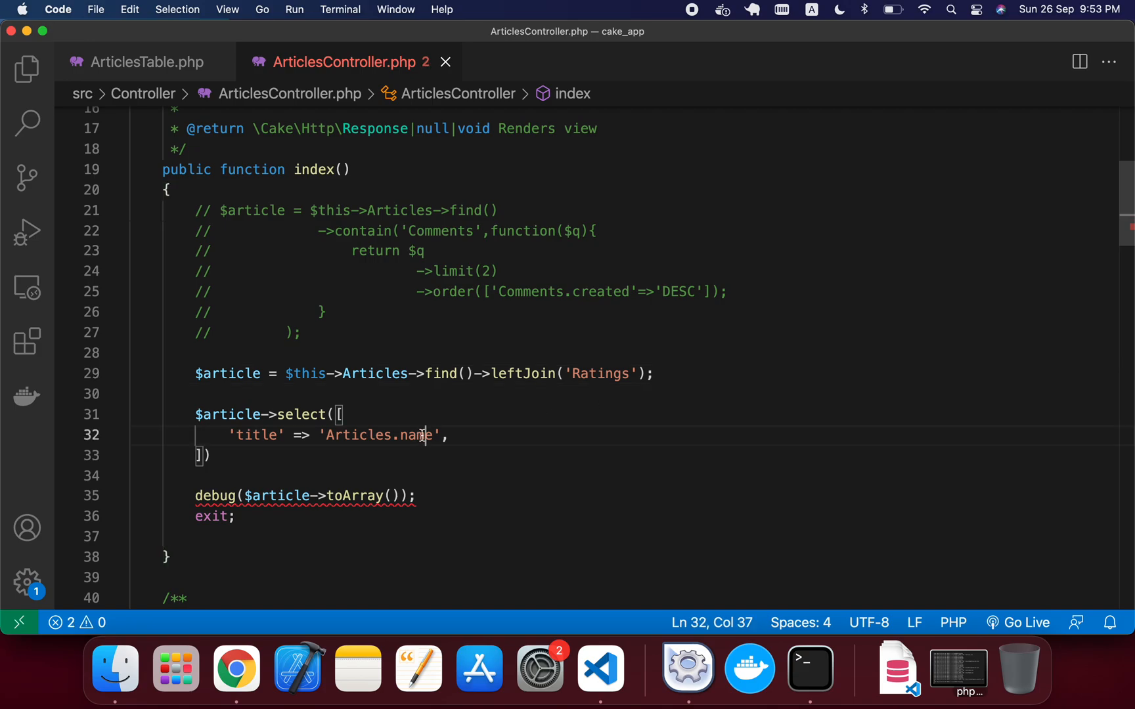
pyautogui.doubleClick(257, 434)
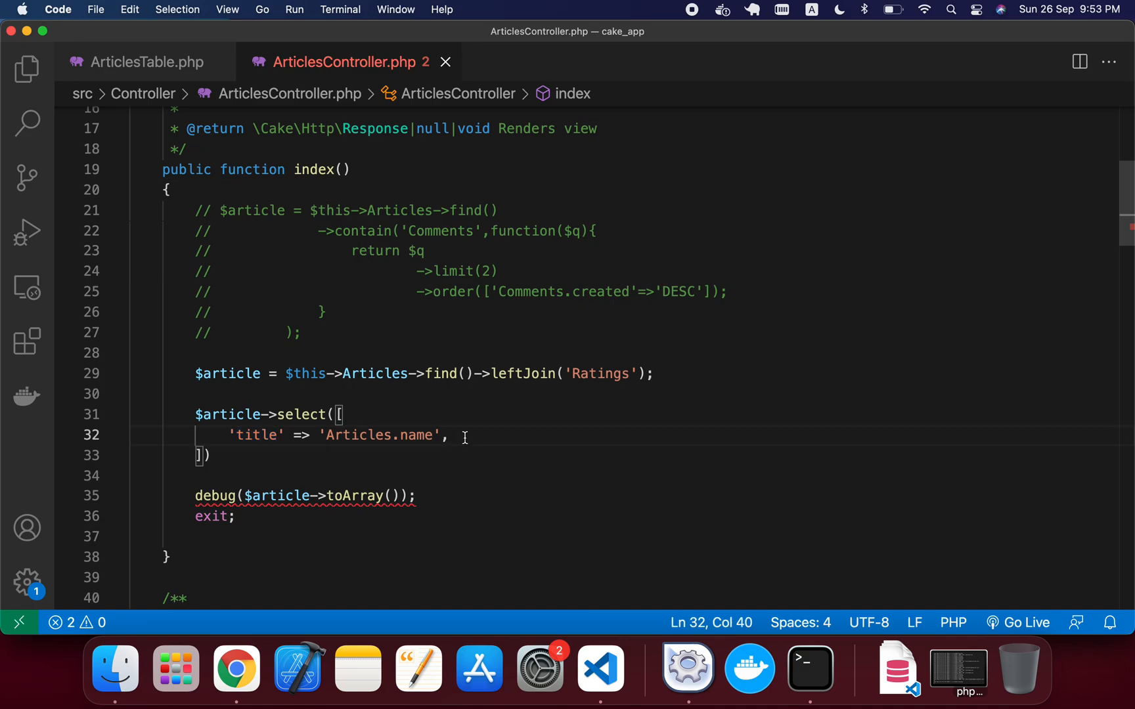
# Add 'rating' => $article->func()->avg('Ratings.value') to the select array.
pyautogui.write("'")
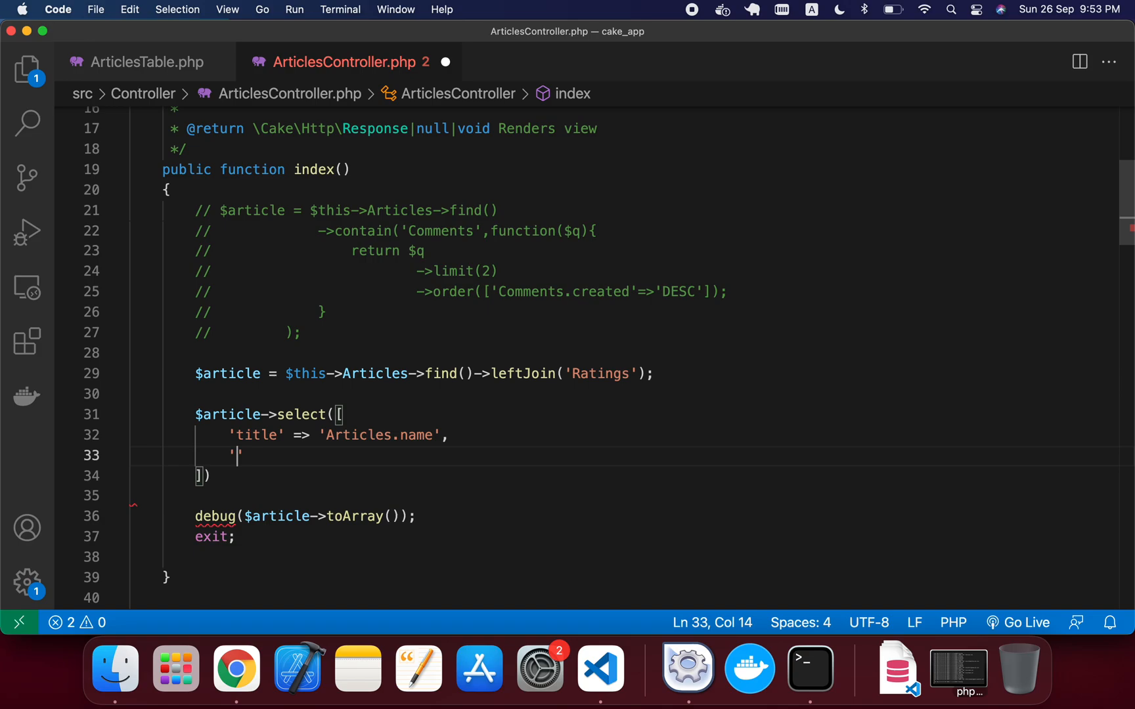
pyautogui.write('ratin')
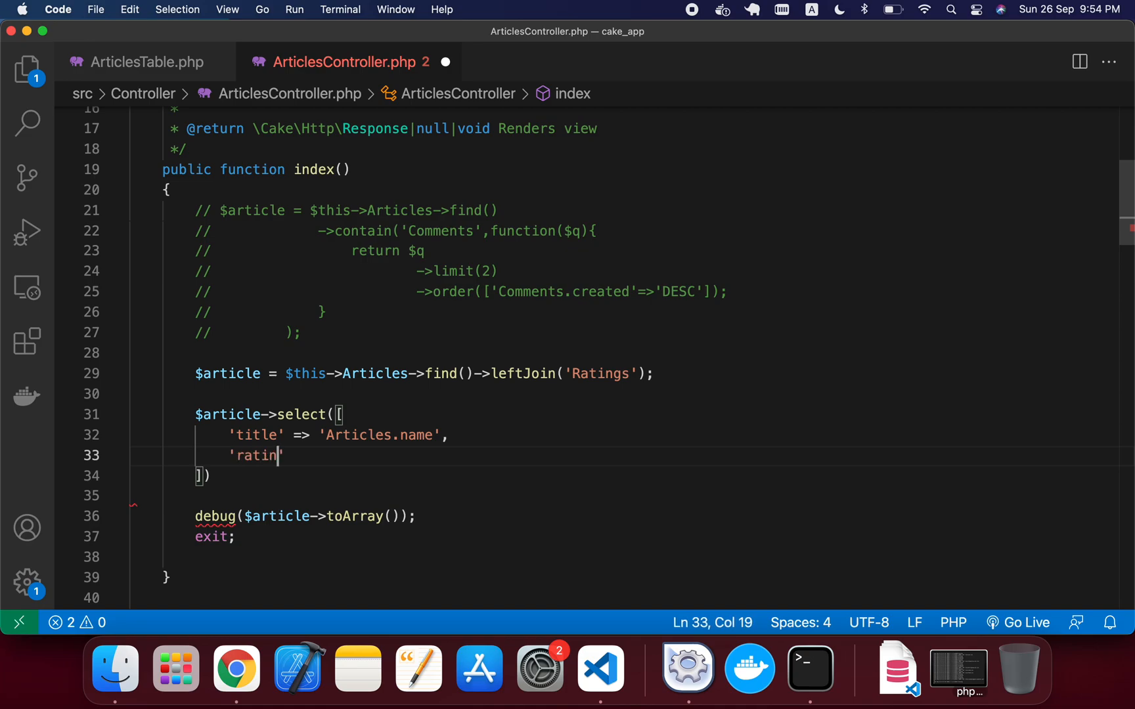
pyautogui.write("g' =>")
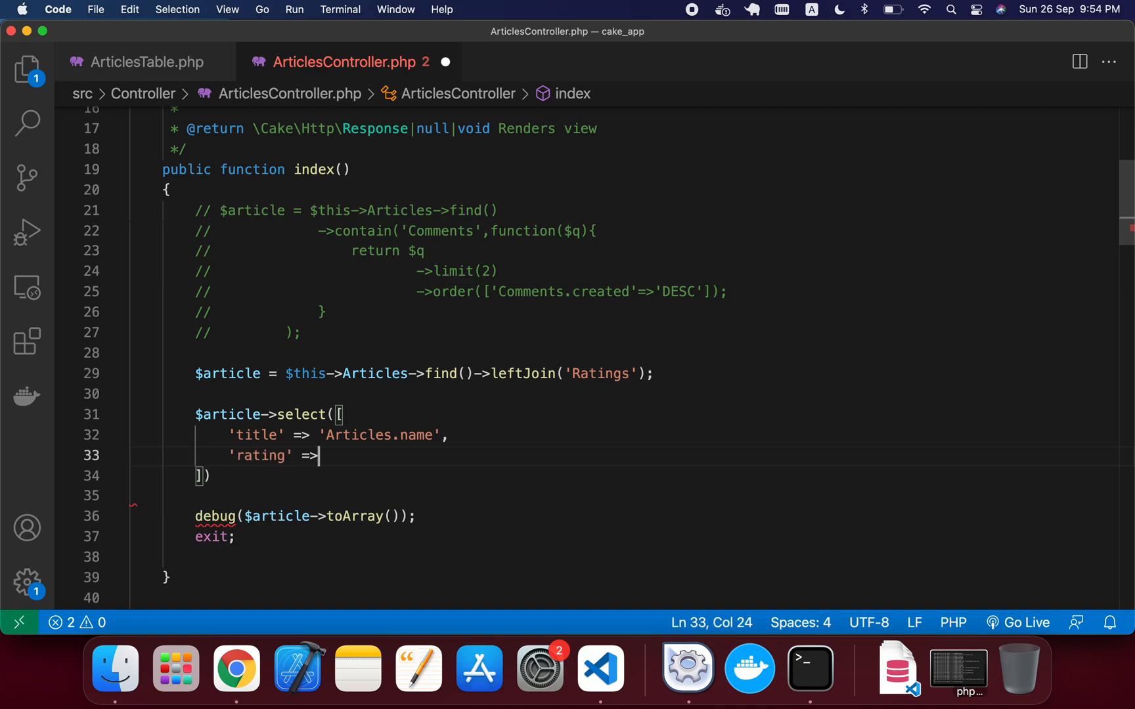
pyautogui.write('" "')
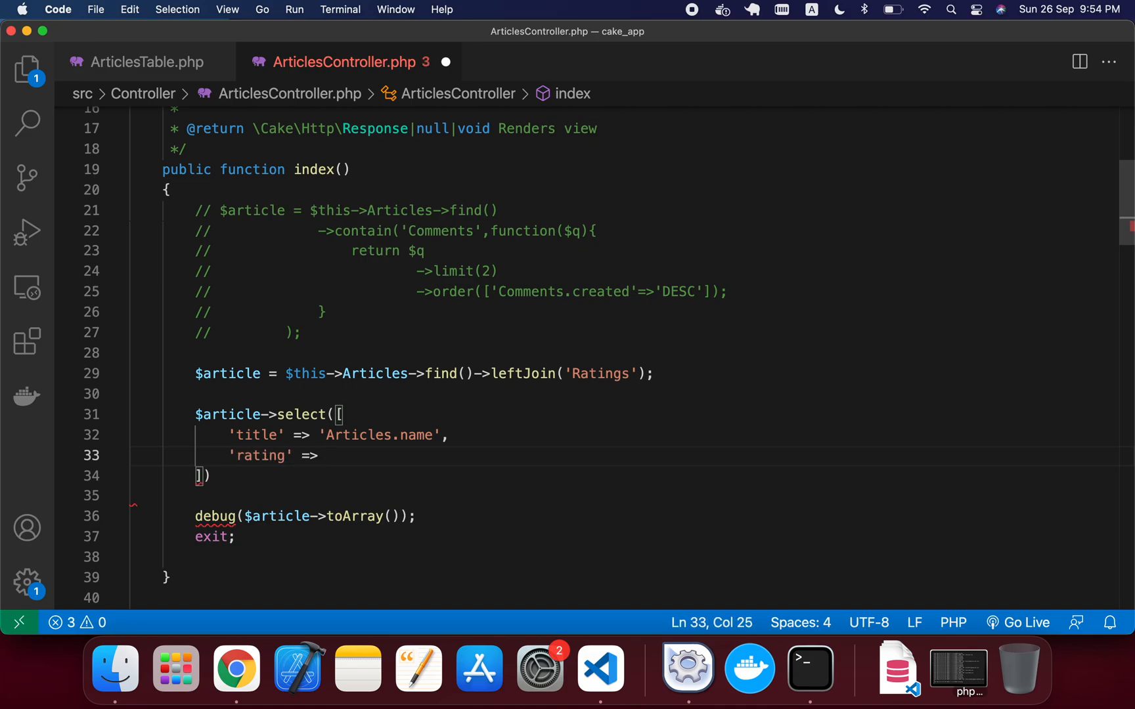
pyautogui.write('$this')
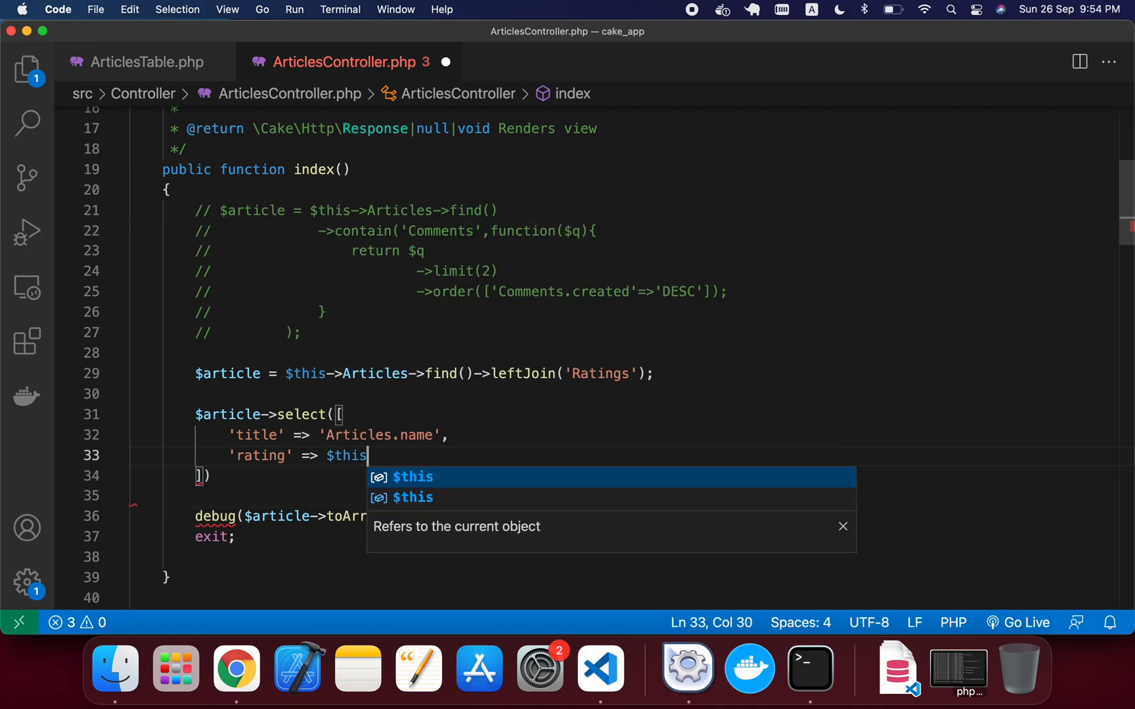
pyautogui.press('Backspace')
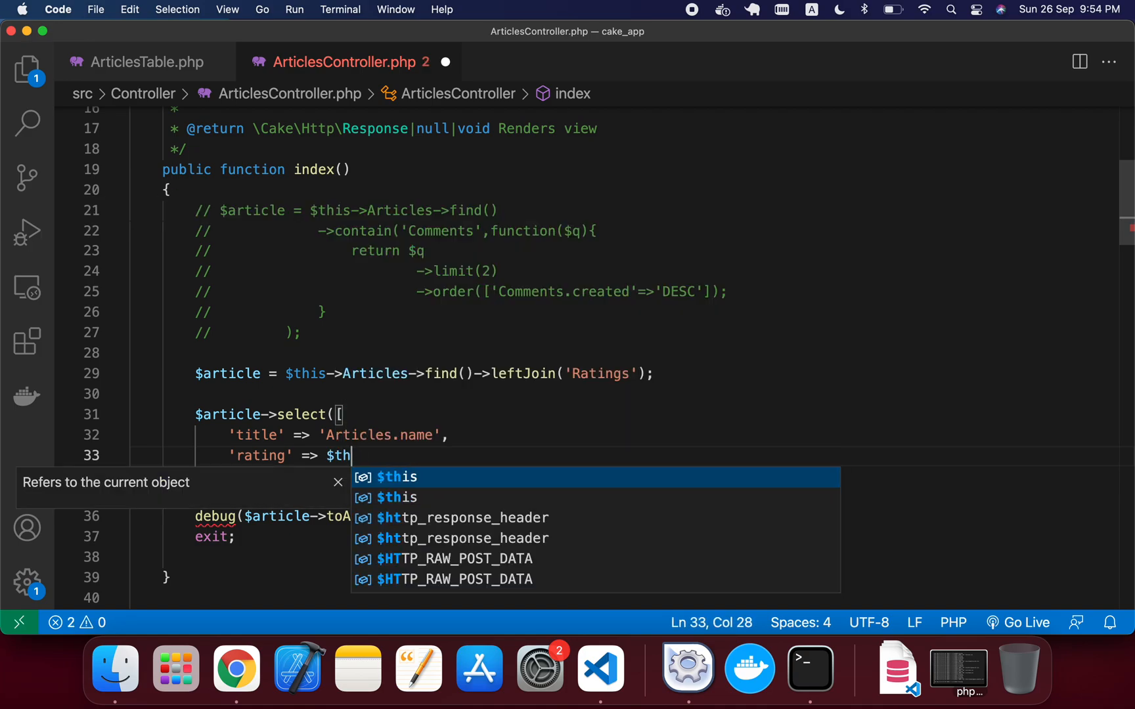
pyautogui.write('ar')
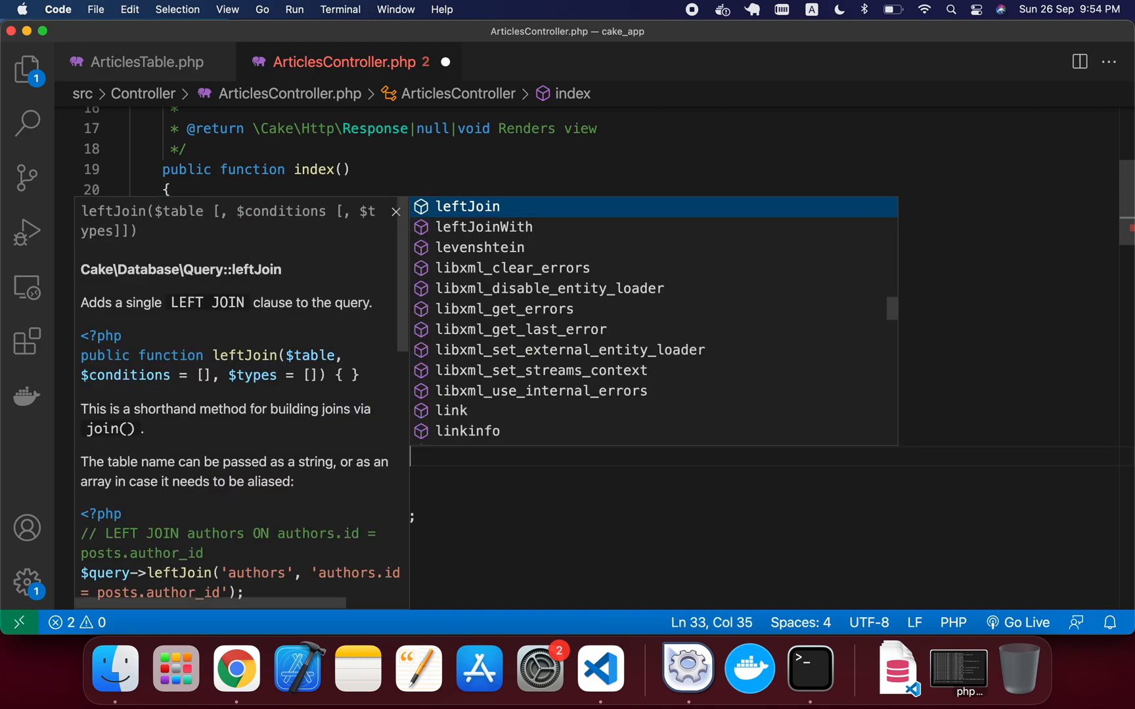
pyautogui.write('func()->')
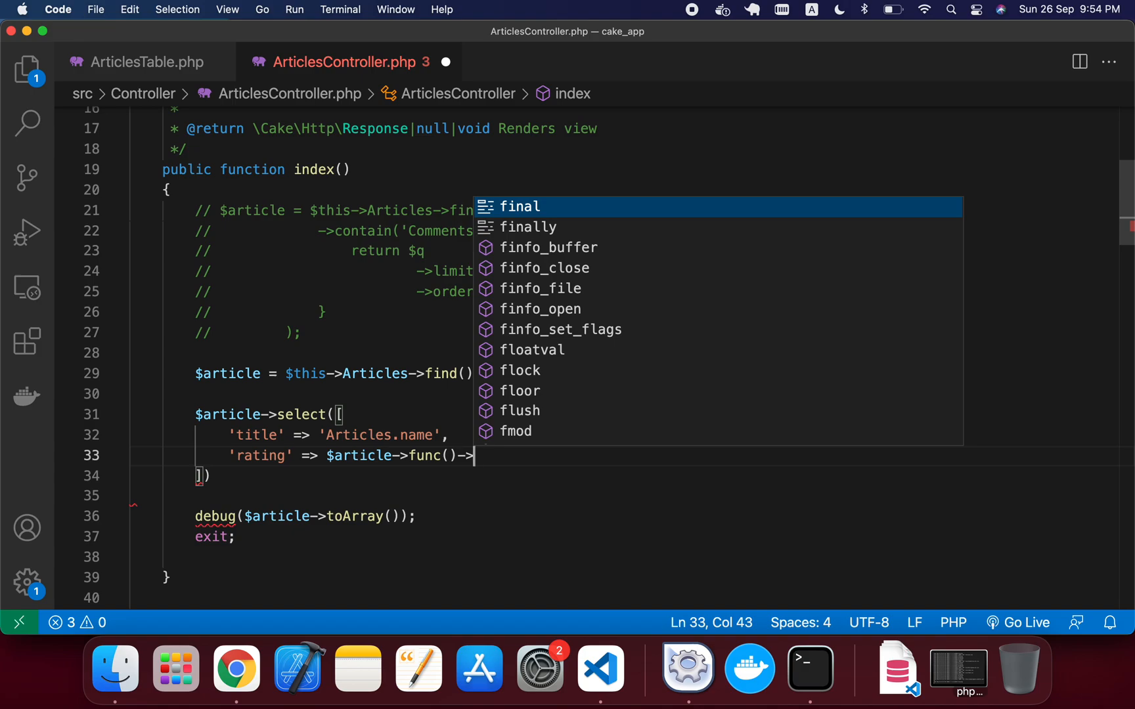
pyautogui.write('su')
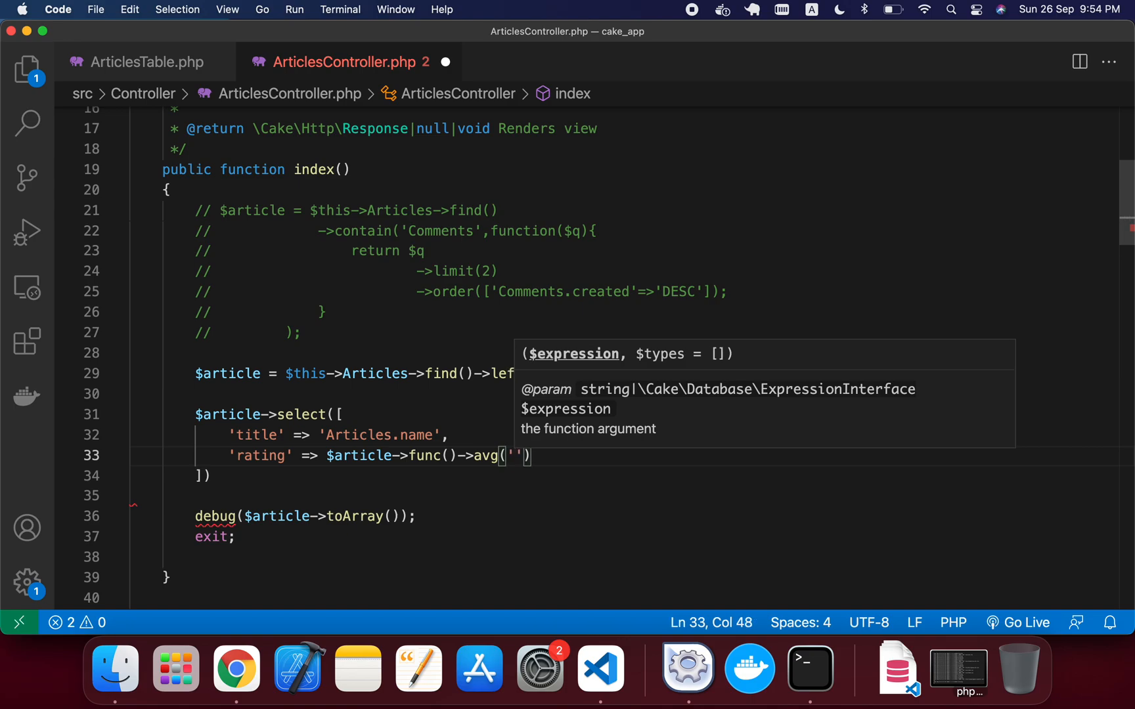
pyautogui.write('Rat')
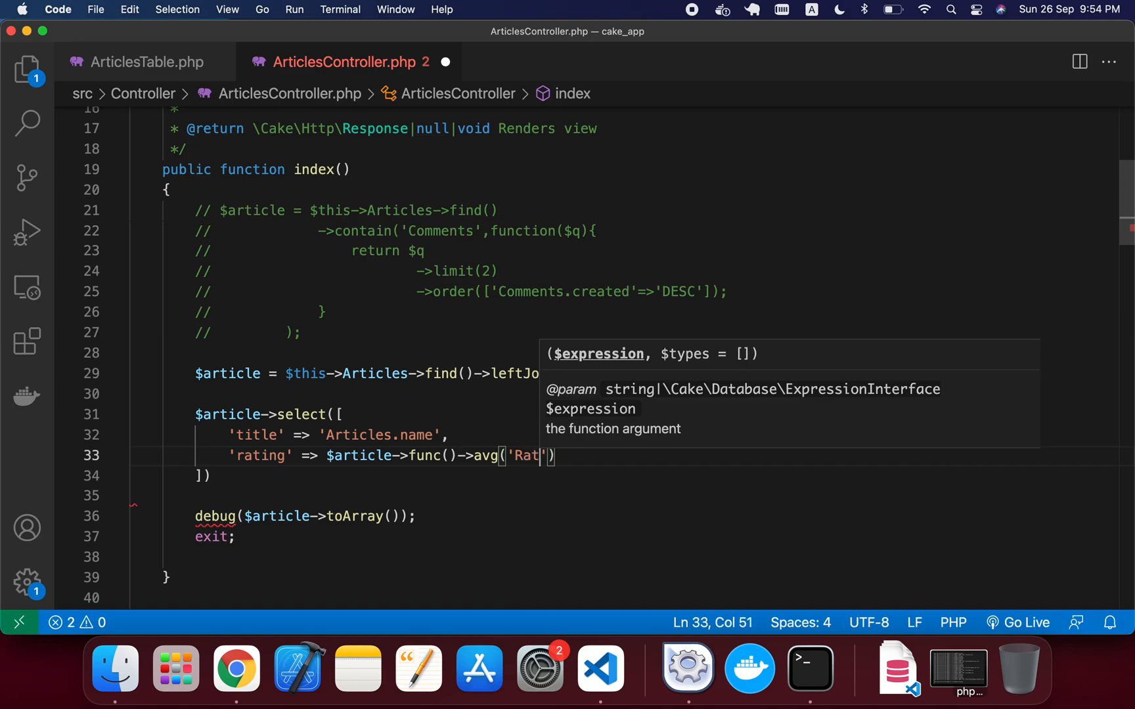
pyautogui.write('ings.value')
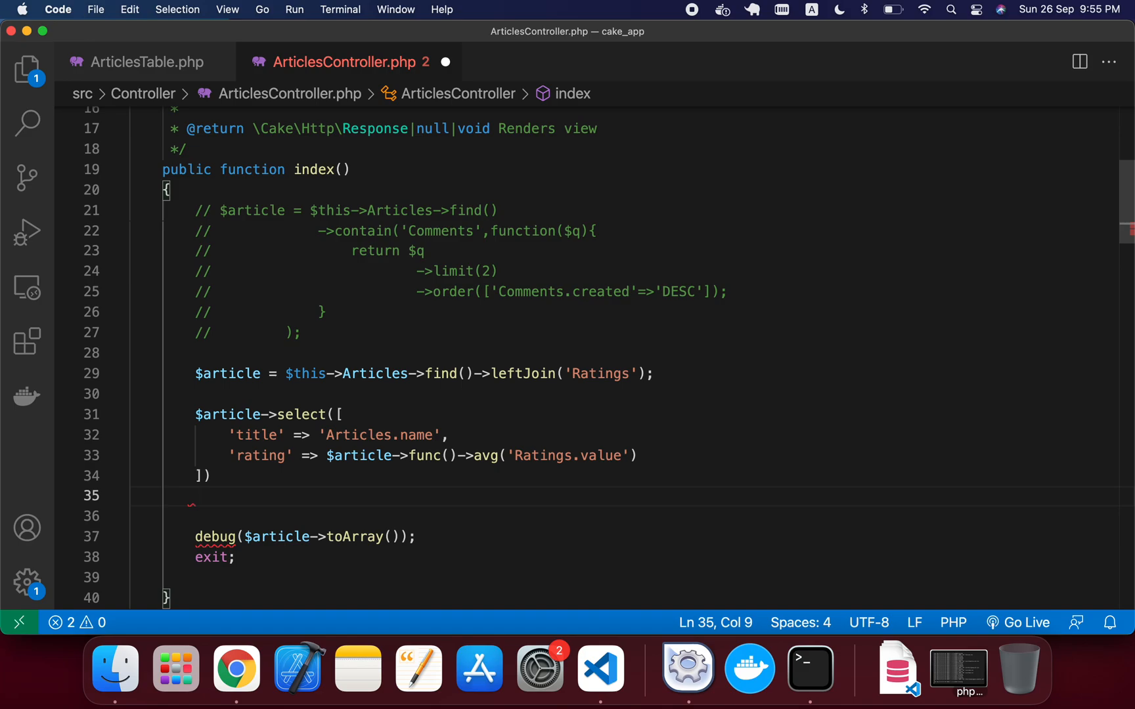
# Chain ->group(['Ratings.article_id']) after the select call.
pyautogui.write('-')
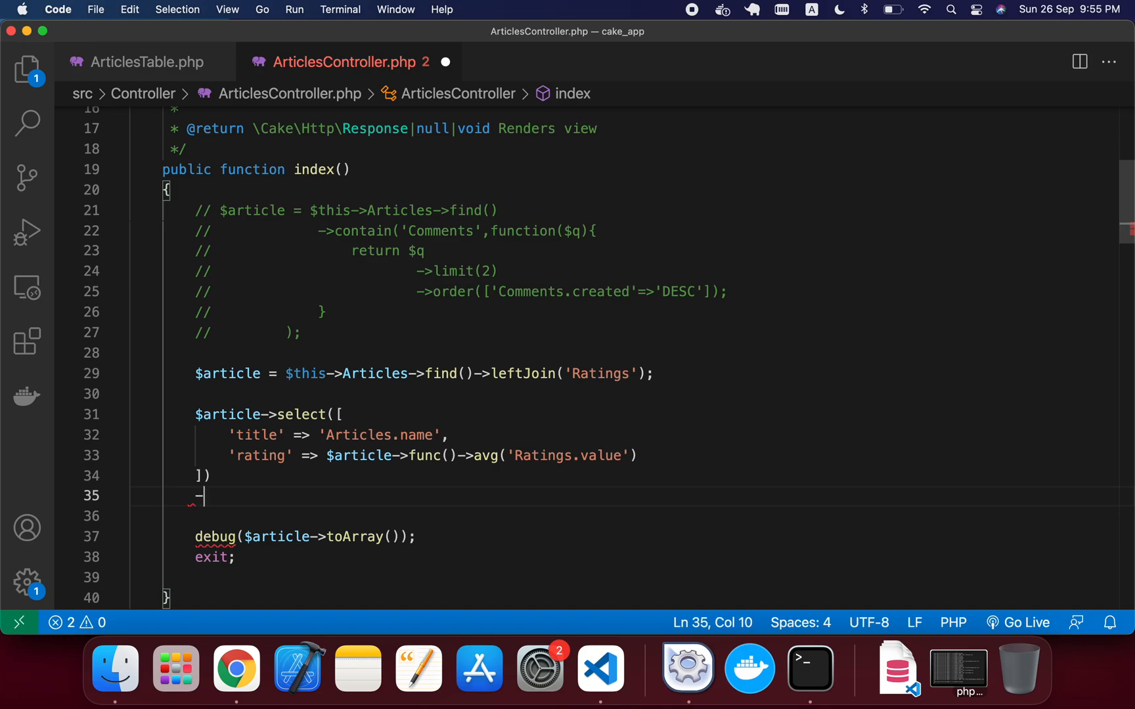
pyautogui.write('>')
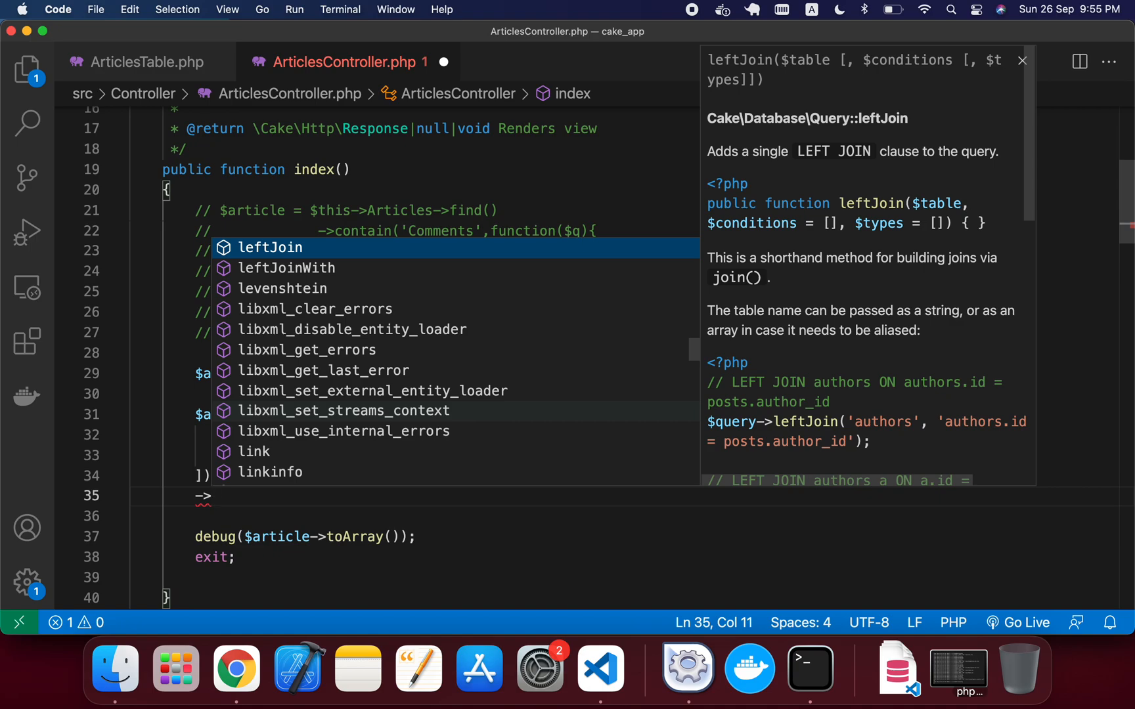
pyautogui.write('grou')
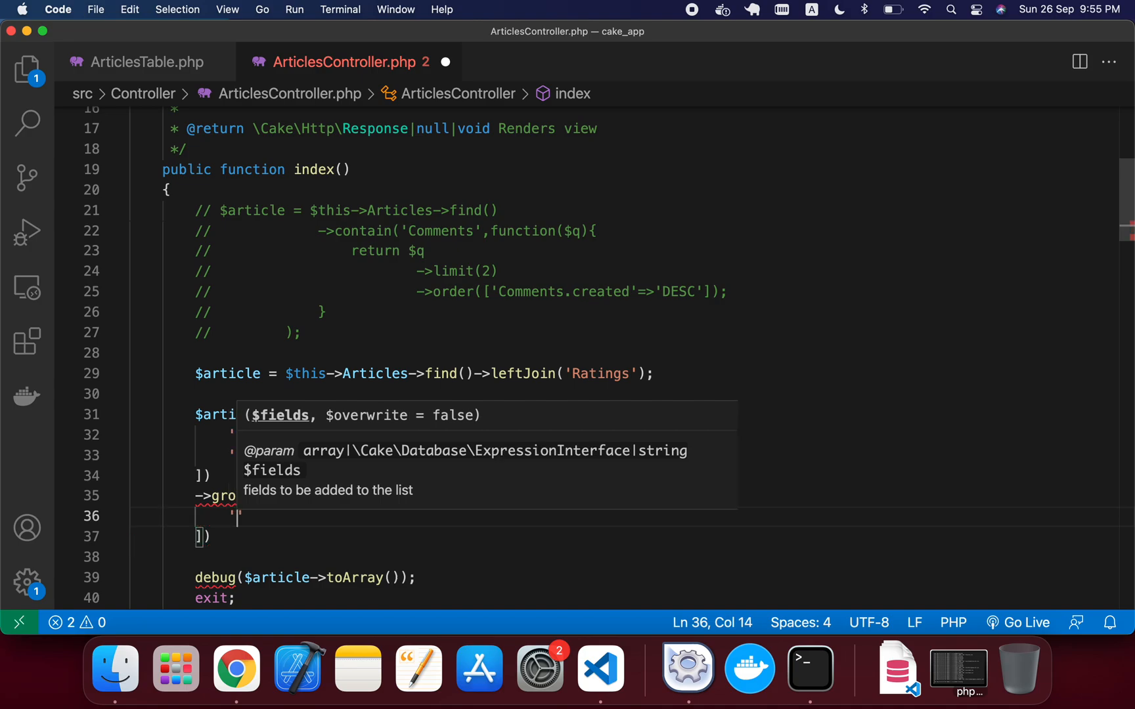
pyautogui.press('Escape')
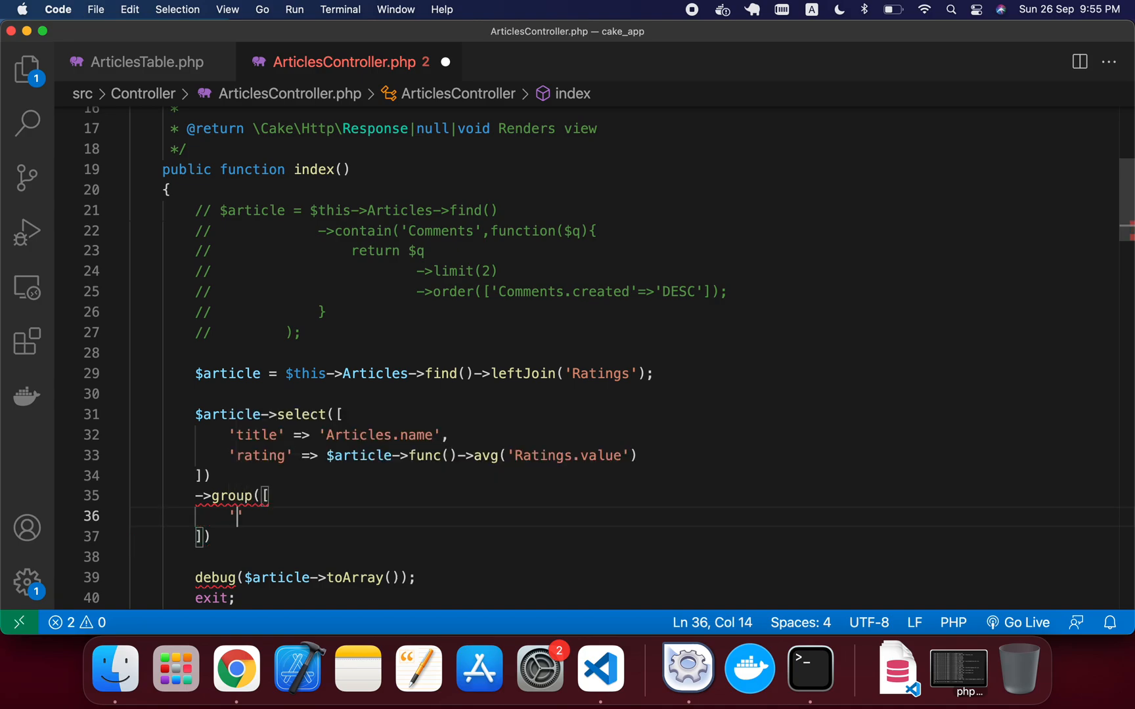
pyautogui.write('Ratings')
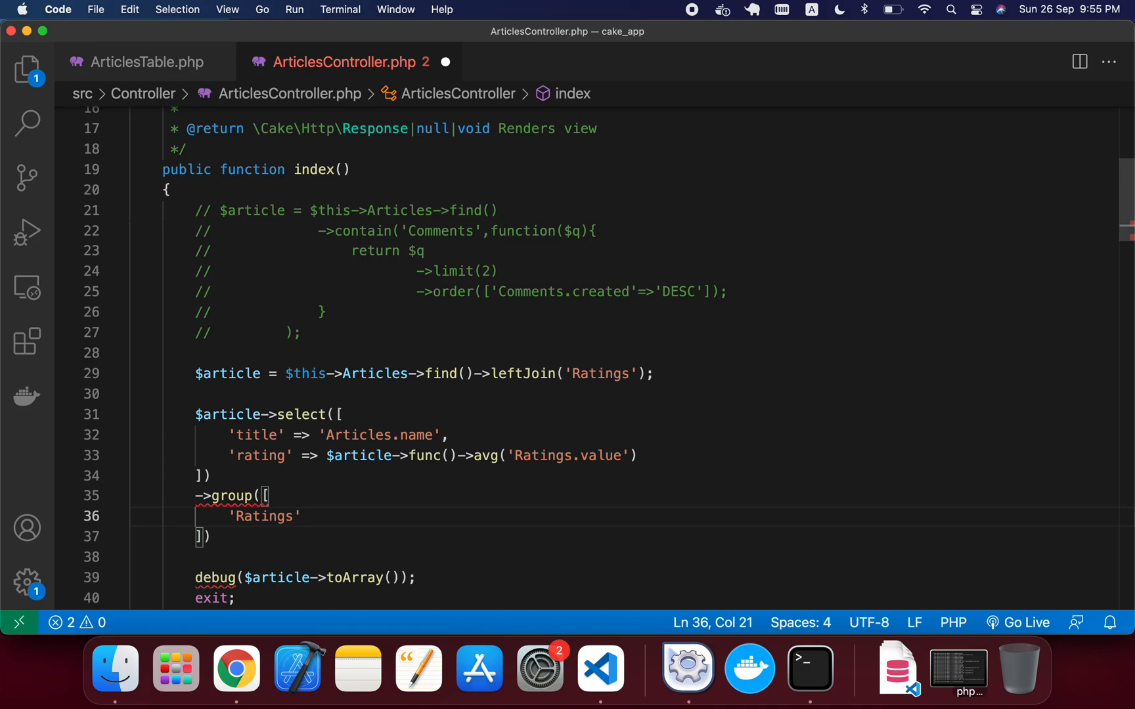
pyautogui.write('.Ar')
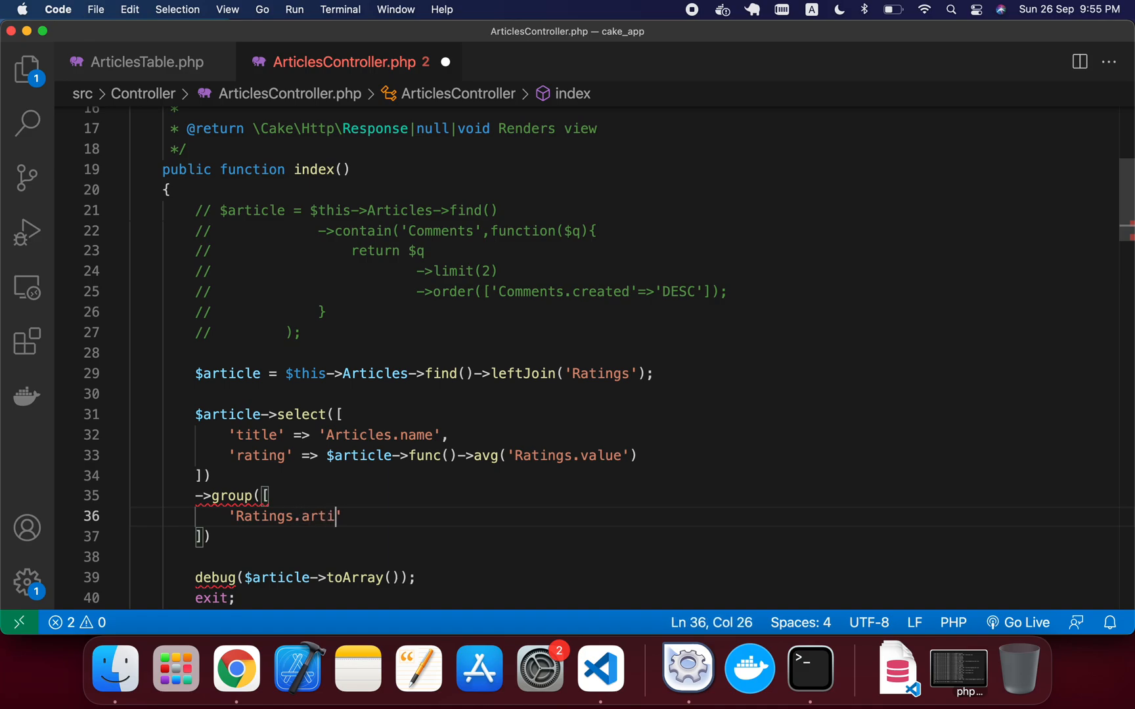
pyautogui.write('cle_id')
pyautogui.click(624, 537)
pyautogui.write(';')
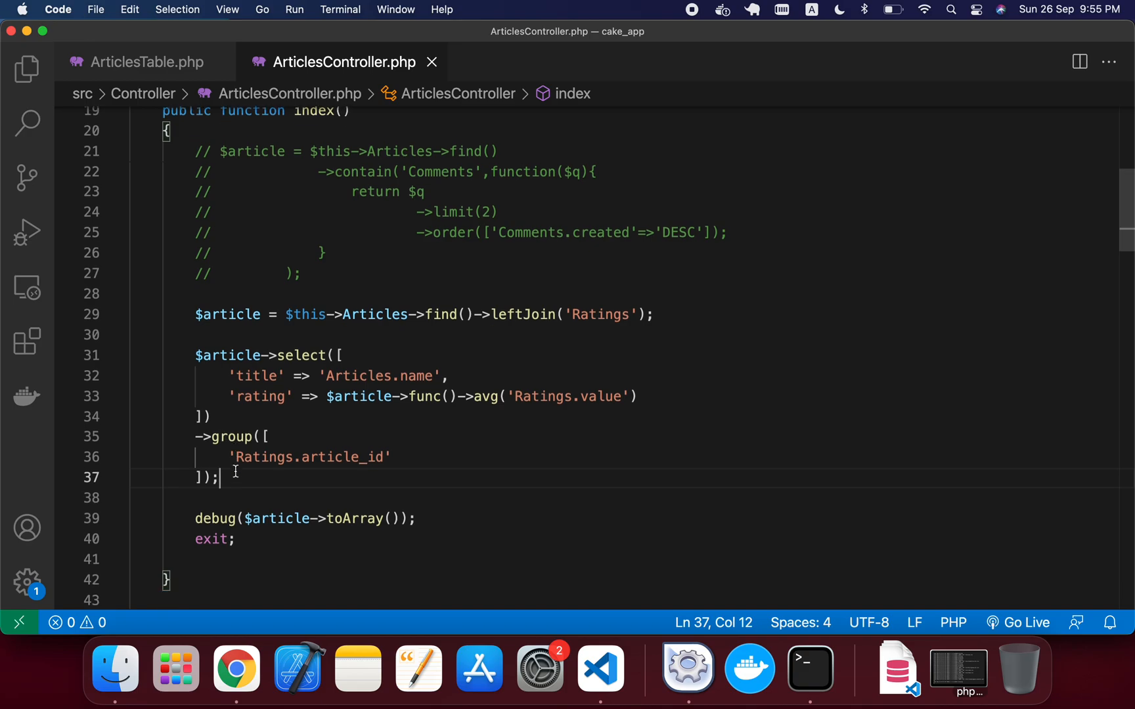
pyautogui.scroll(-3)
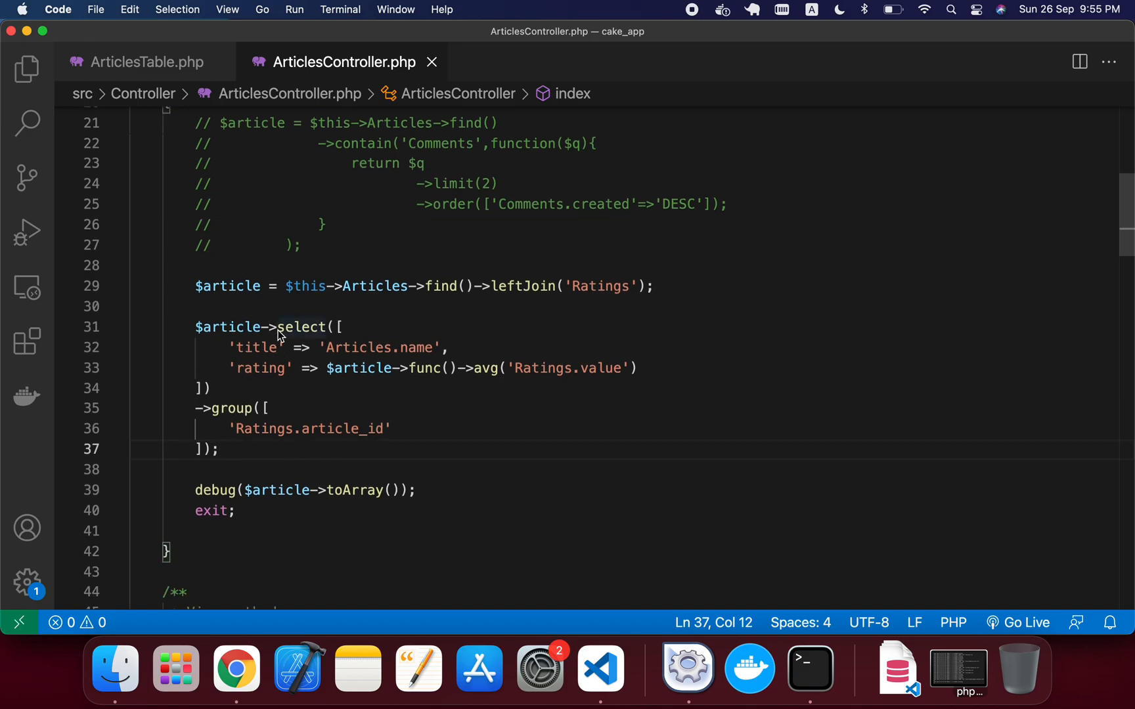
pyautogui.moveTo(113, 403)
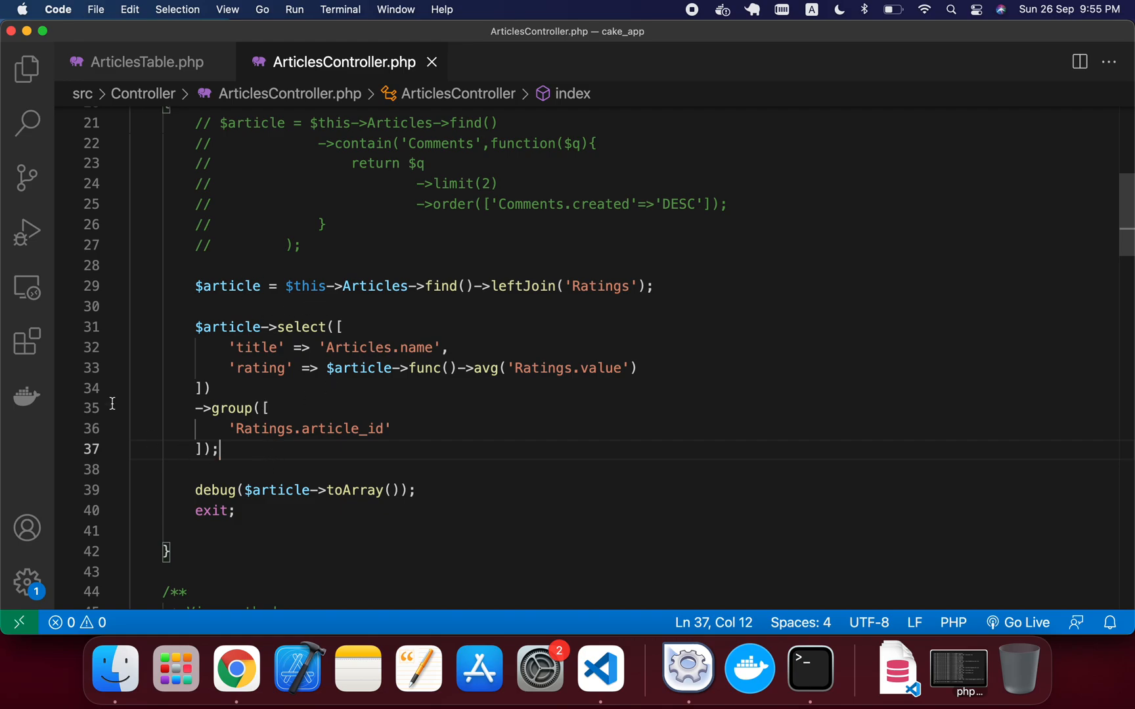
pyautogui.moveTo(310, 496)
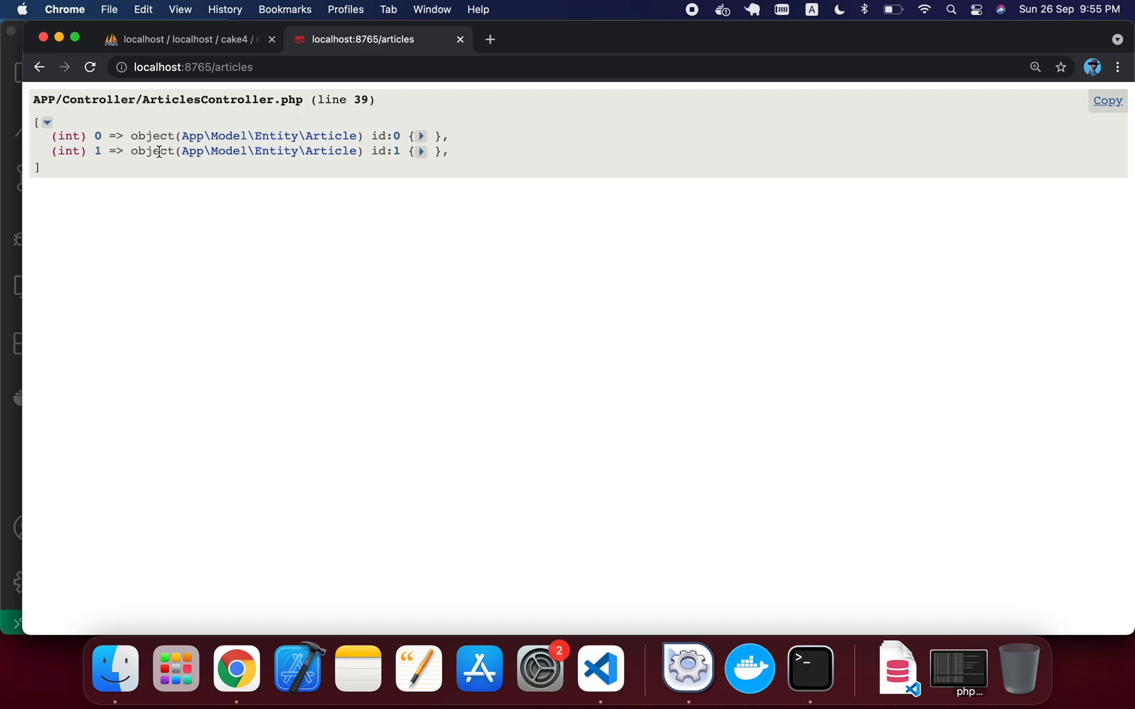
# Expand both 'Jone' Article entities in the debug output, showing ratings 4.5 and 3.
pyautogui.click(420, 136)
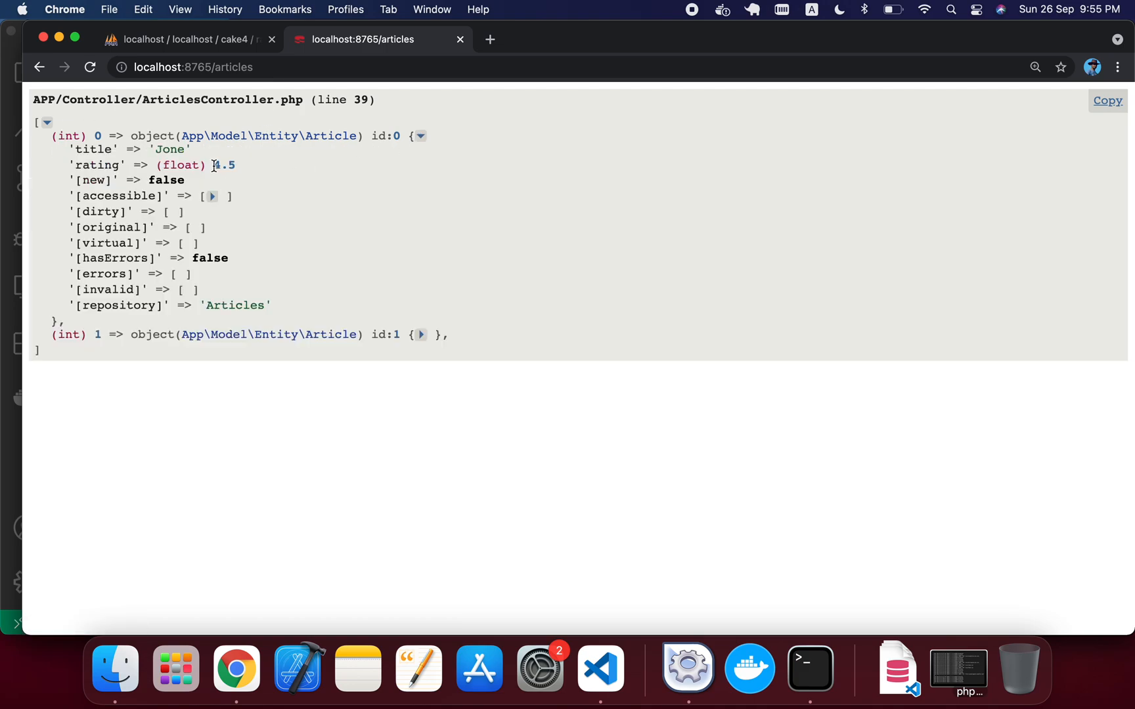
pyautogui.doubleClick(224, 165)
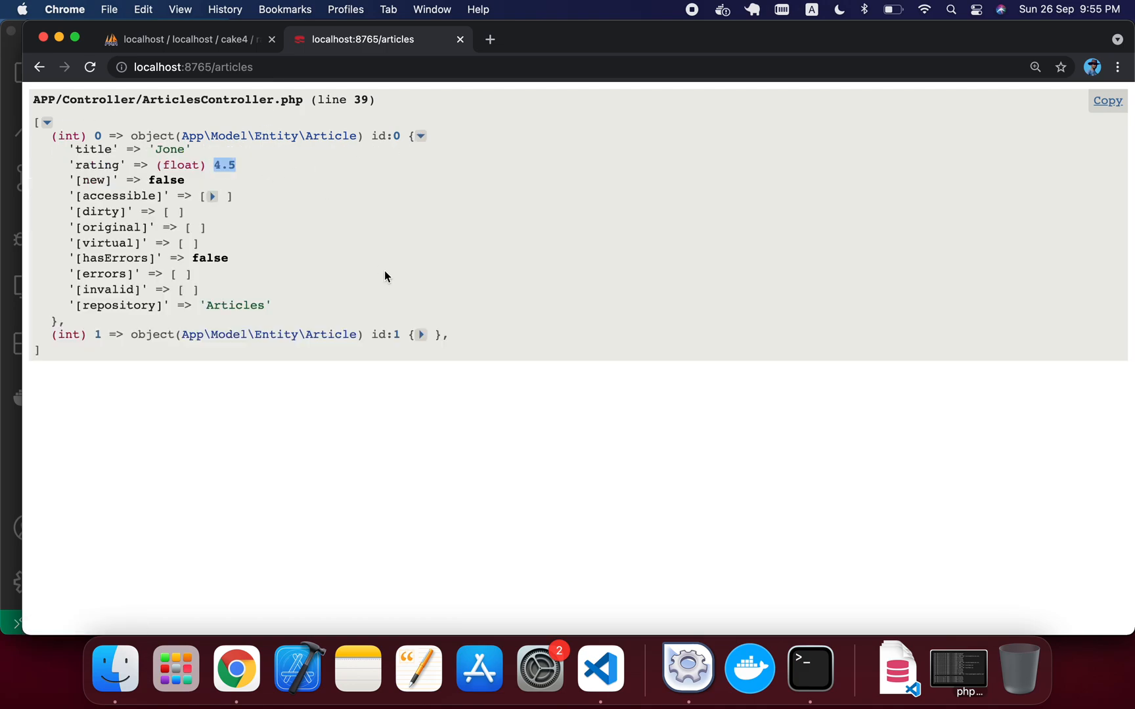
pyautogui.click(419, 334)
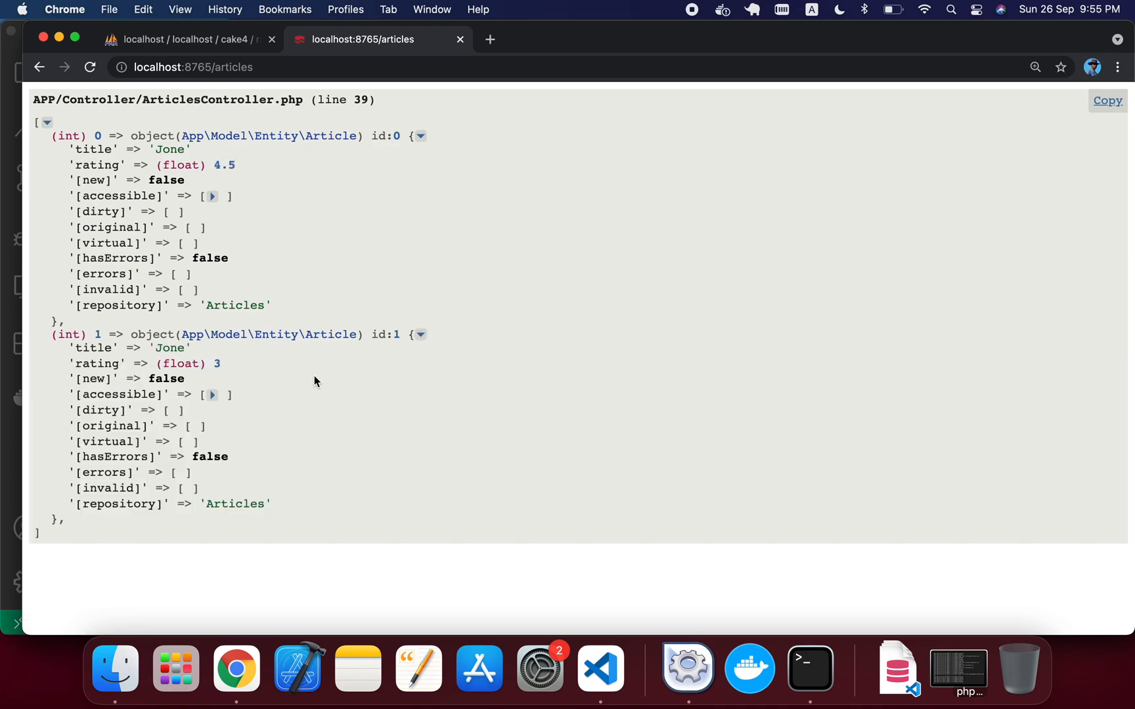
pyautogui.moveTo(509, 470)
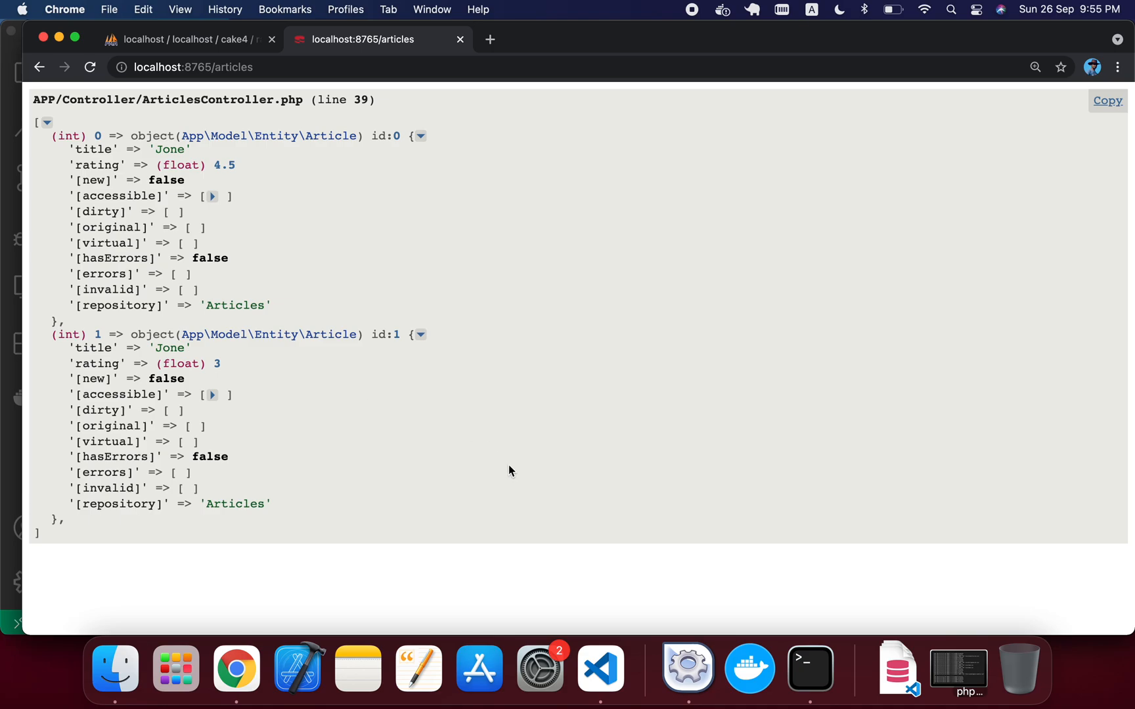